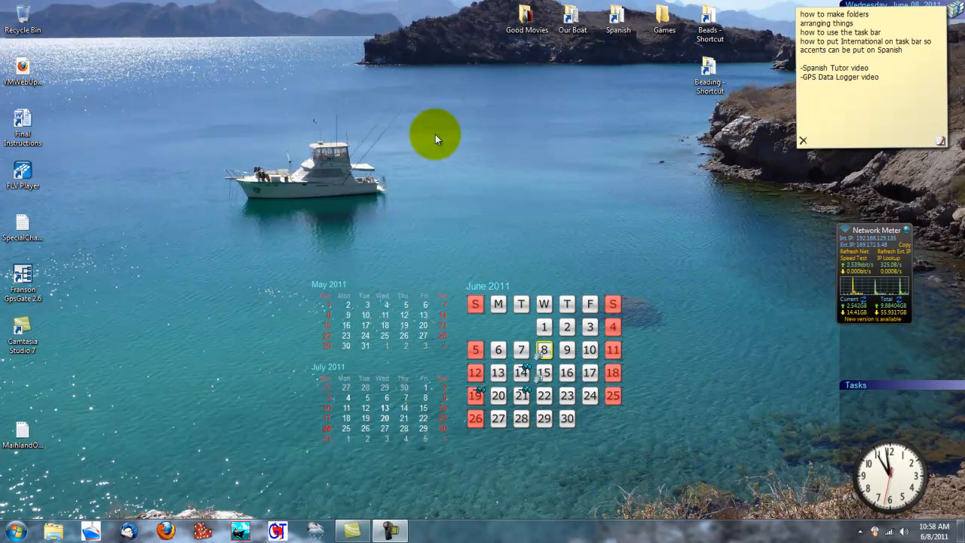
pyautogui.moveTo(486, 239)
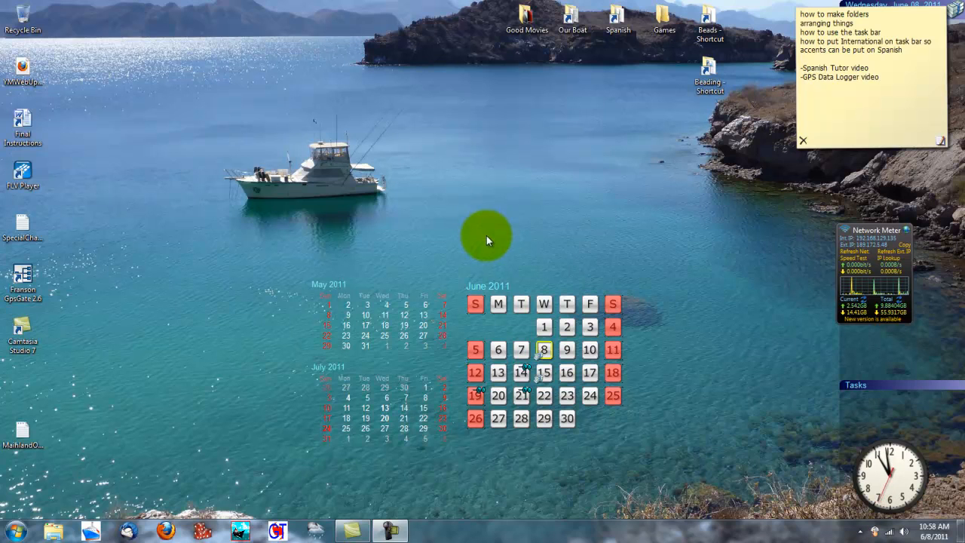
pyautogui.moveTo(467, 254)
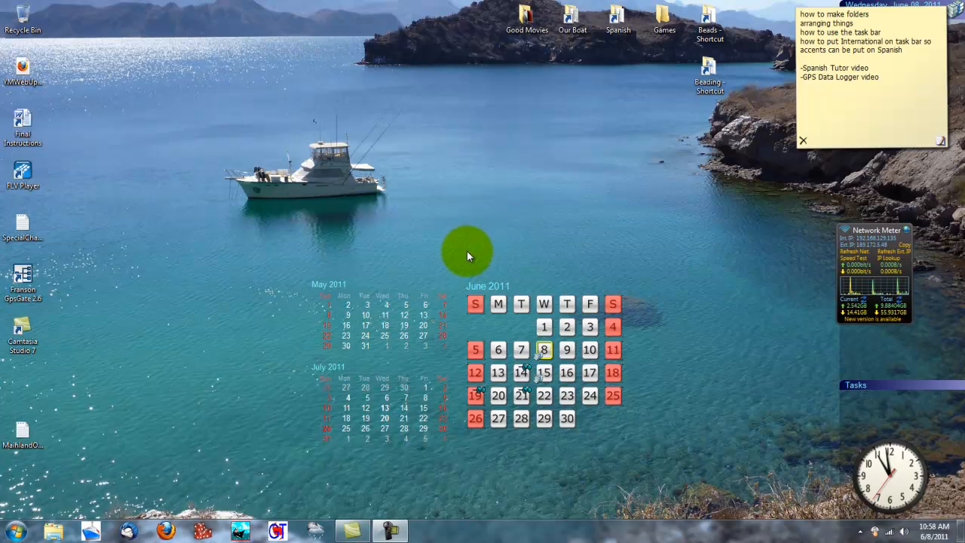
pyautogui.moveTo(408, 229)
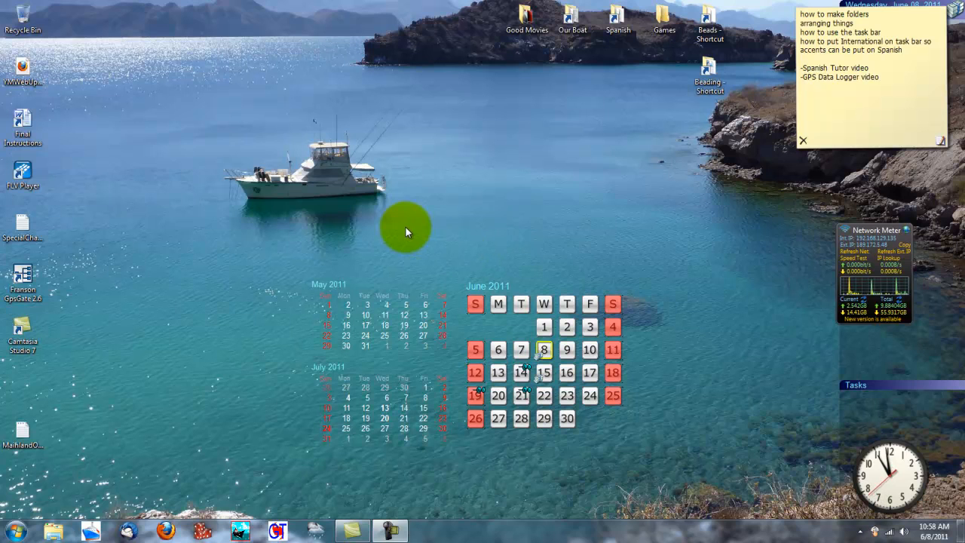
pyautogui.moveTo(414, 227)
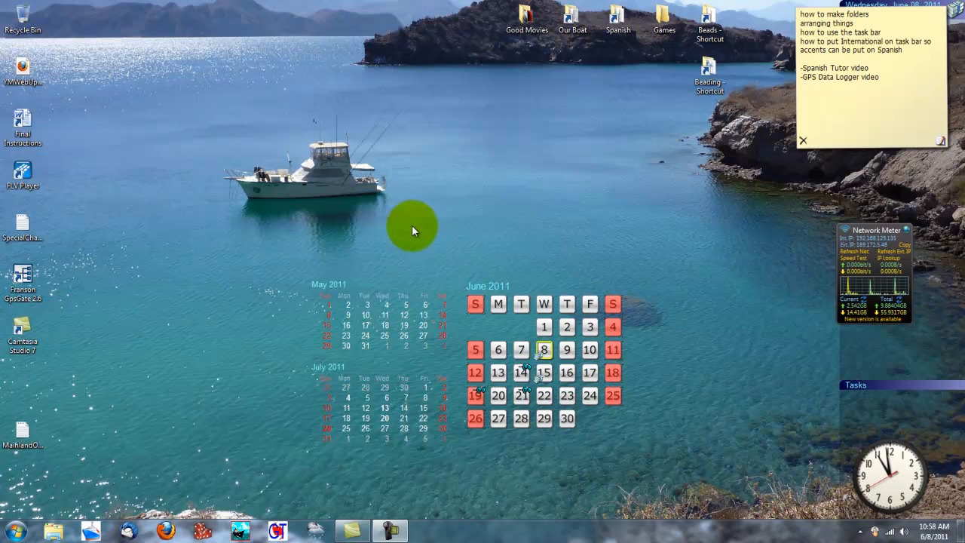
pyautogui.moveTo(576, 225)
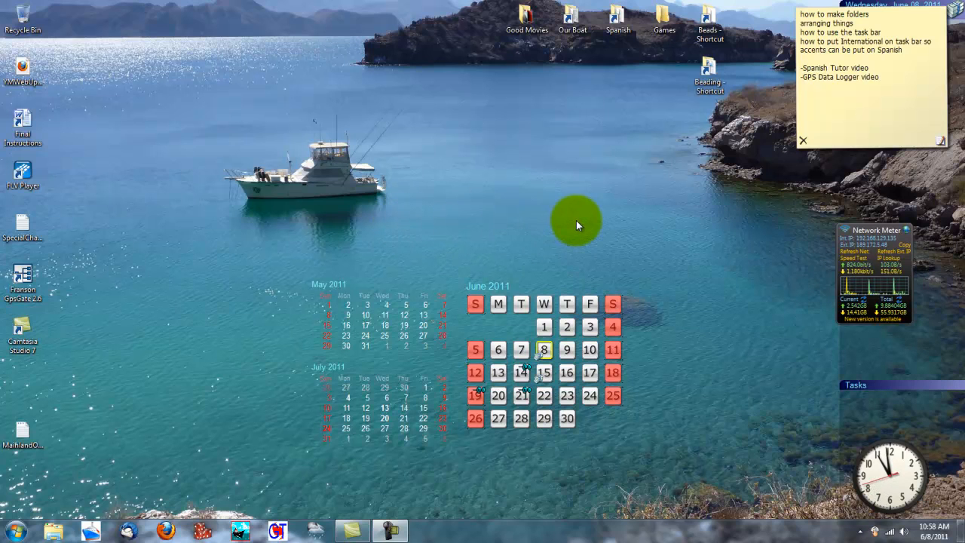
pyautogui.moveTo(398, 249)
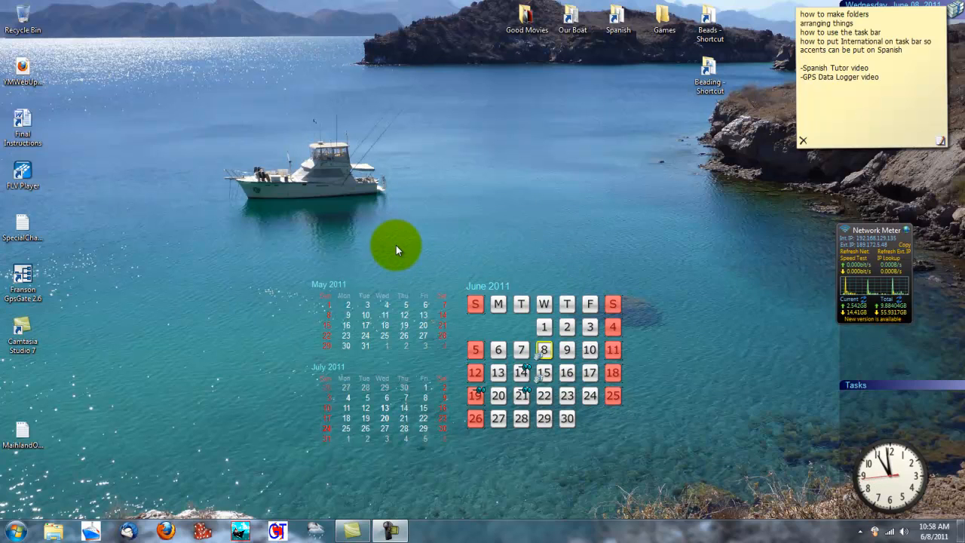
pyautogui.moveTo(466, 259)
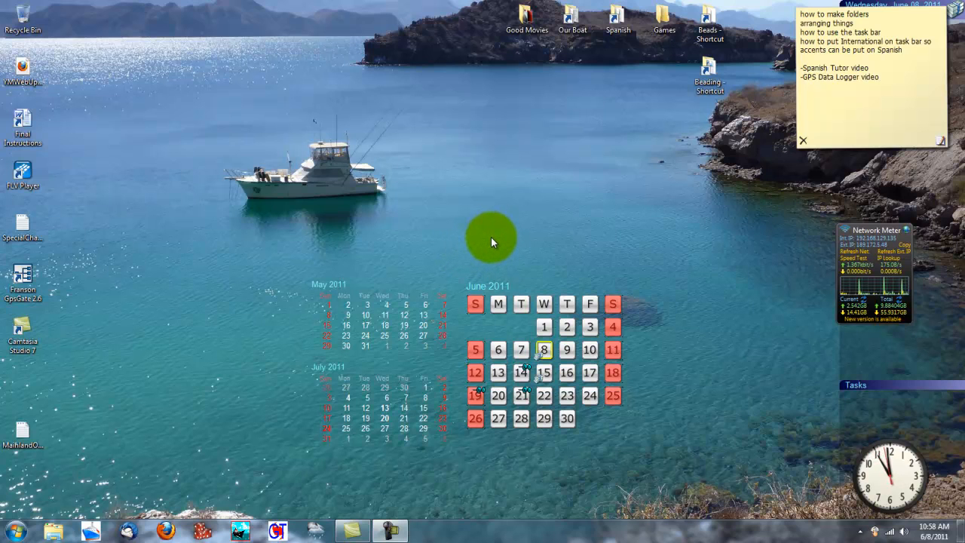
pyautogui.moveTo(434, 240)
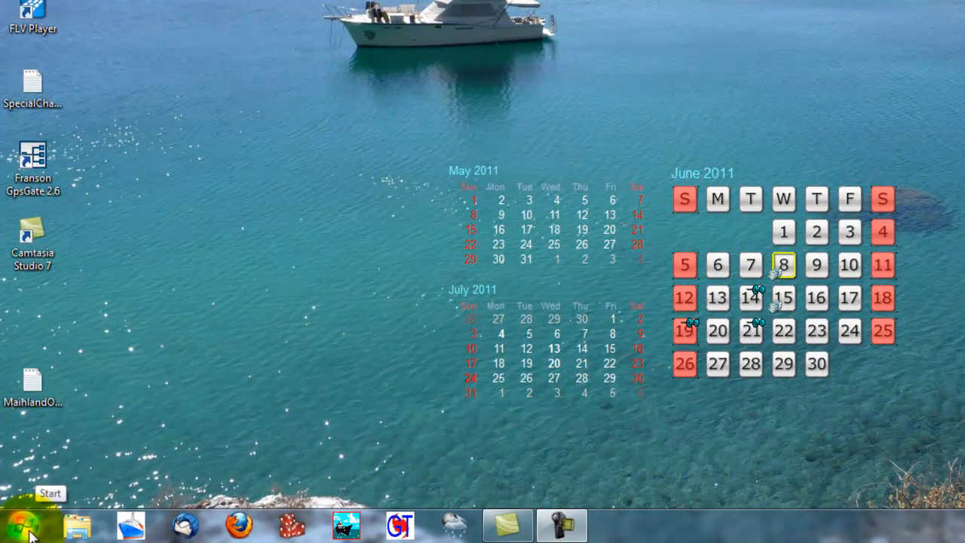
# - Bring up the Start menu with its programs and system places
pyautogui.click(30, 525)
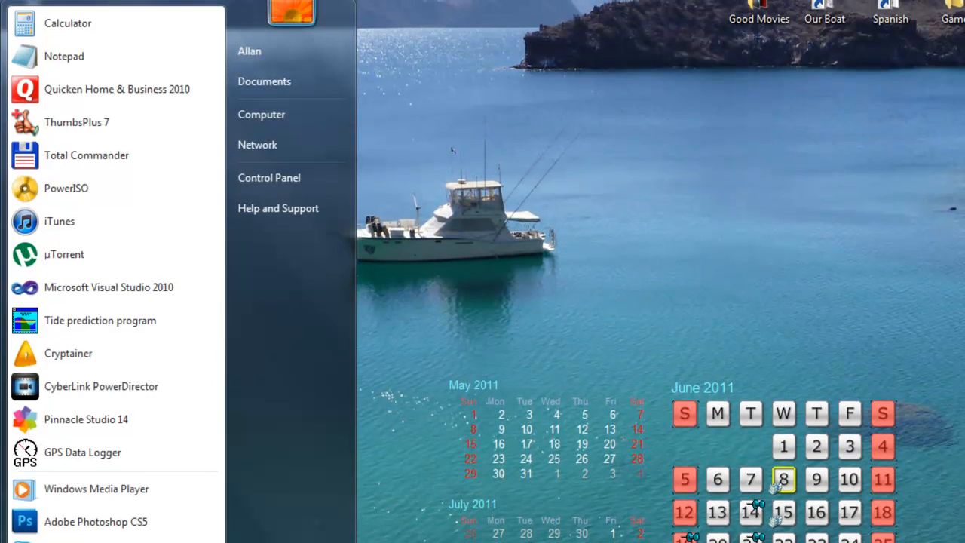
pyautogui.moveTo(181, 187)
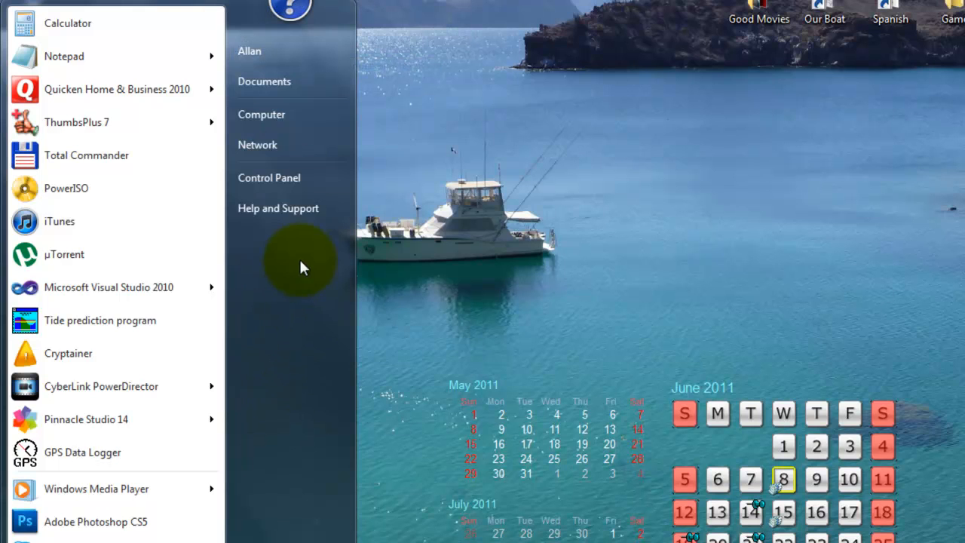
pyautogui.moveTo(269, 178)
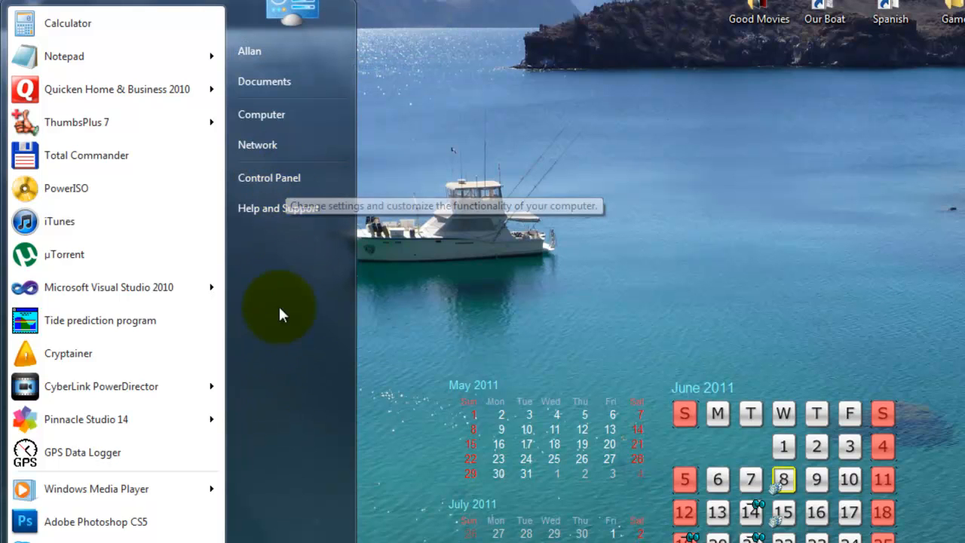
pyautogui.moveTo(279, 208)
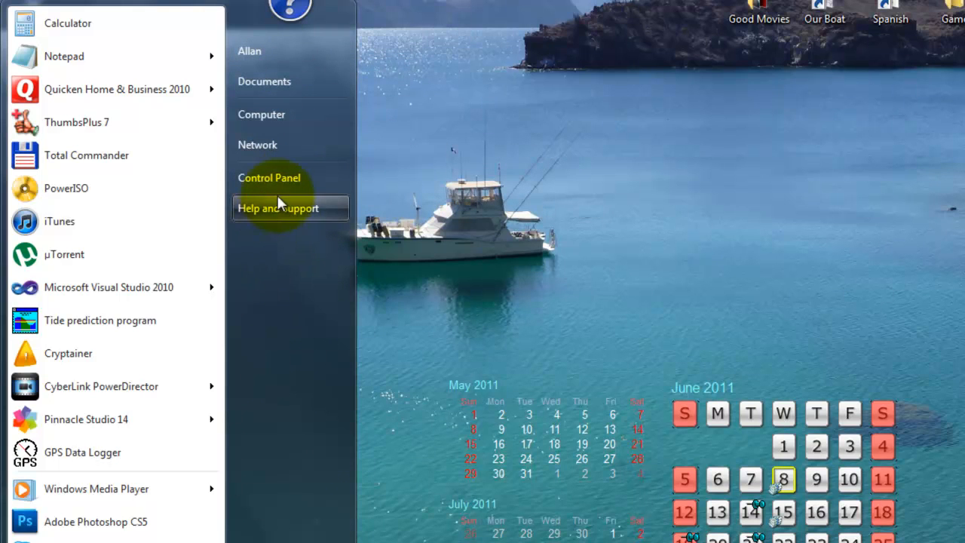
pyautogui.moveTo(320, 178)
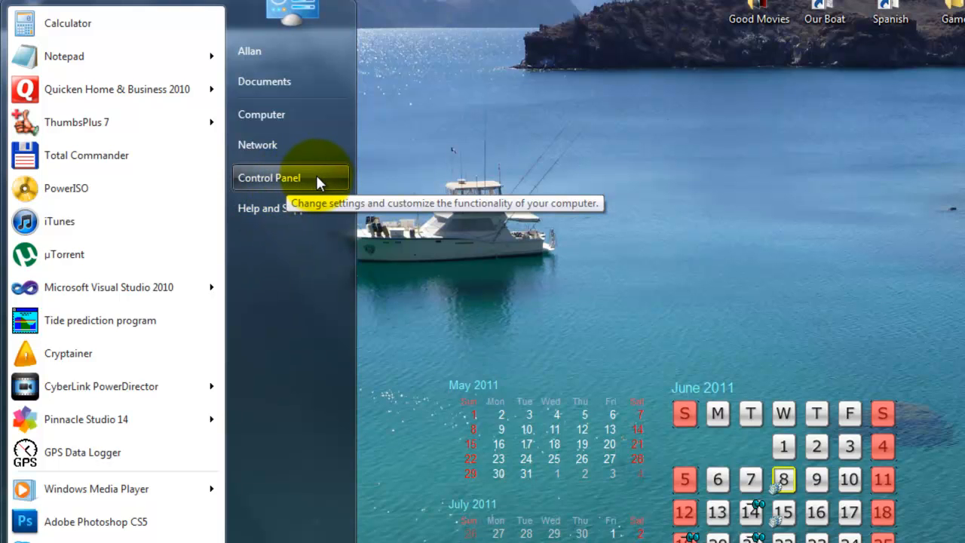
pyautogui.click(268, 178)
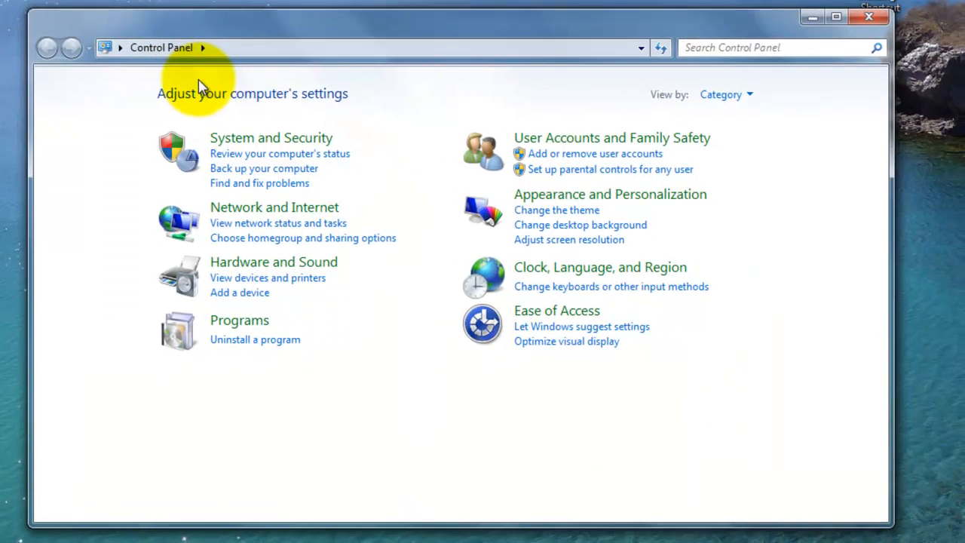
pyautogui.moveTo(803, 334)
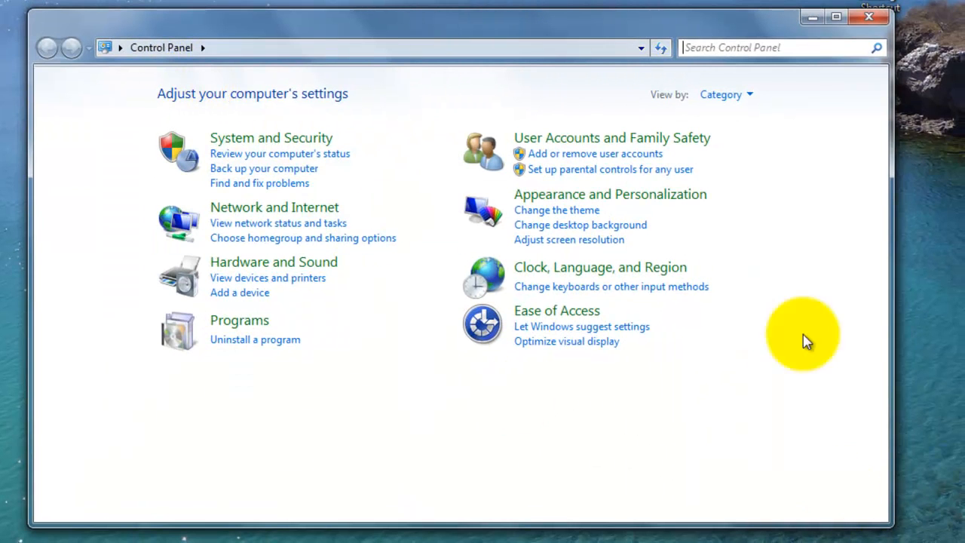
pyautogui.moveTo(736, 498)
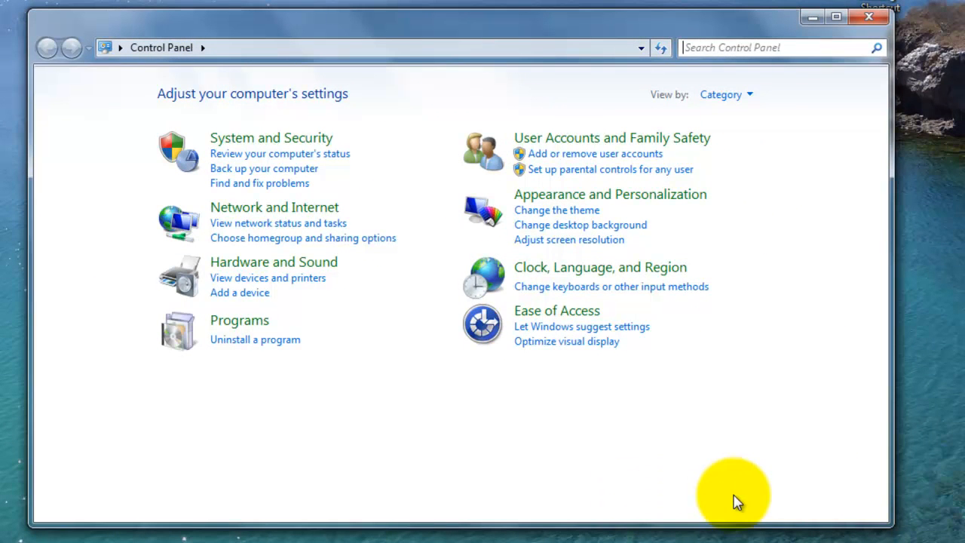
pyautogui.moveTo(844, 264)
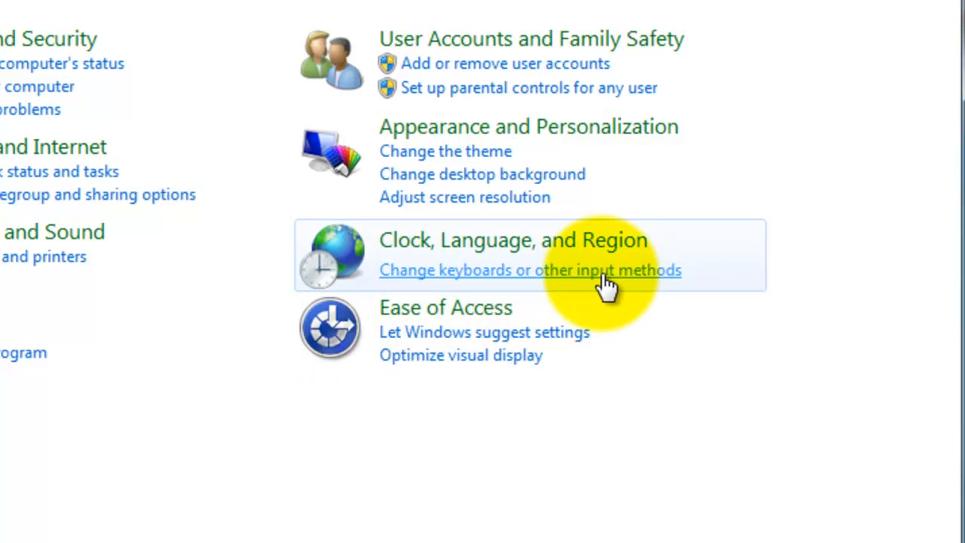
# - Reach the Keyboards and Languages settings of the Region and Language dialog
pyautogui.click(527, 270)
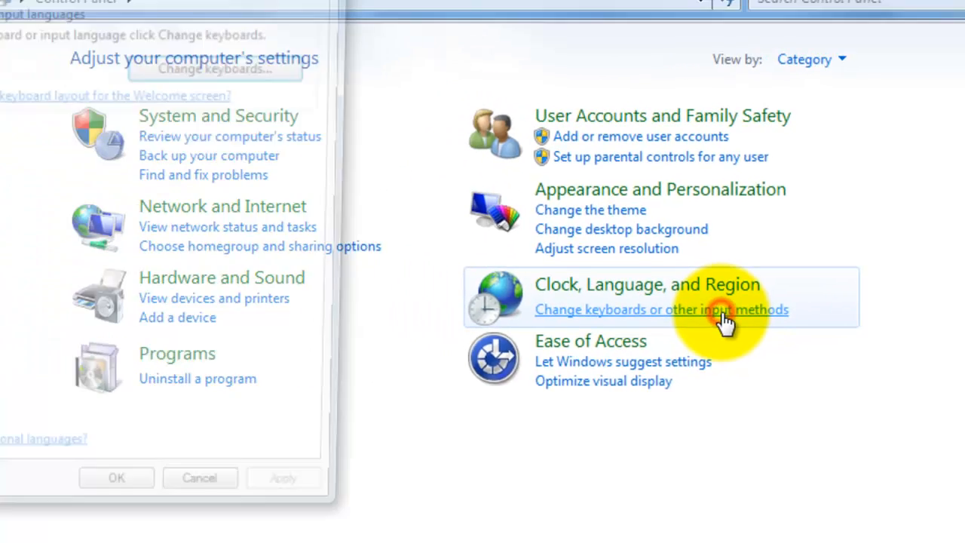
pyautogui.click(662, 309)
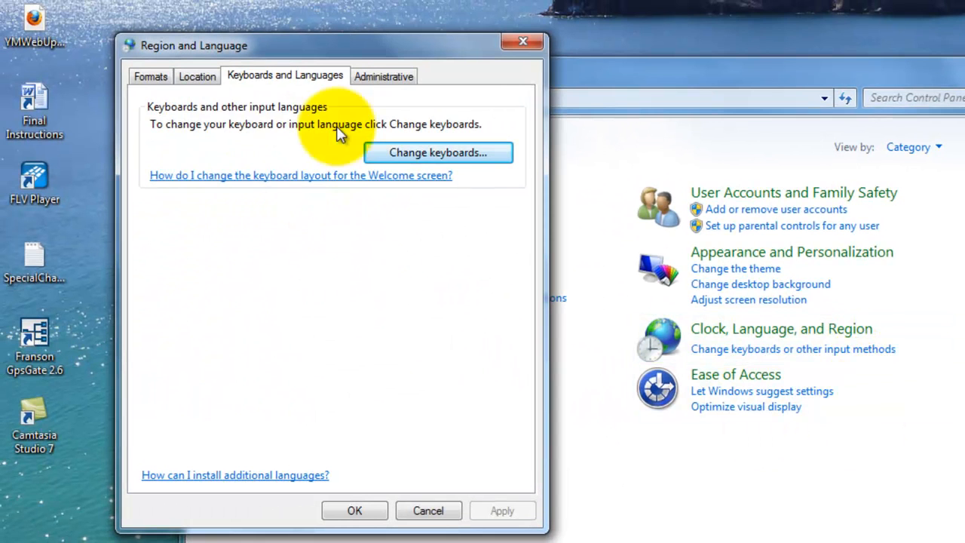
pyautogui.moveTo(438, 308)
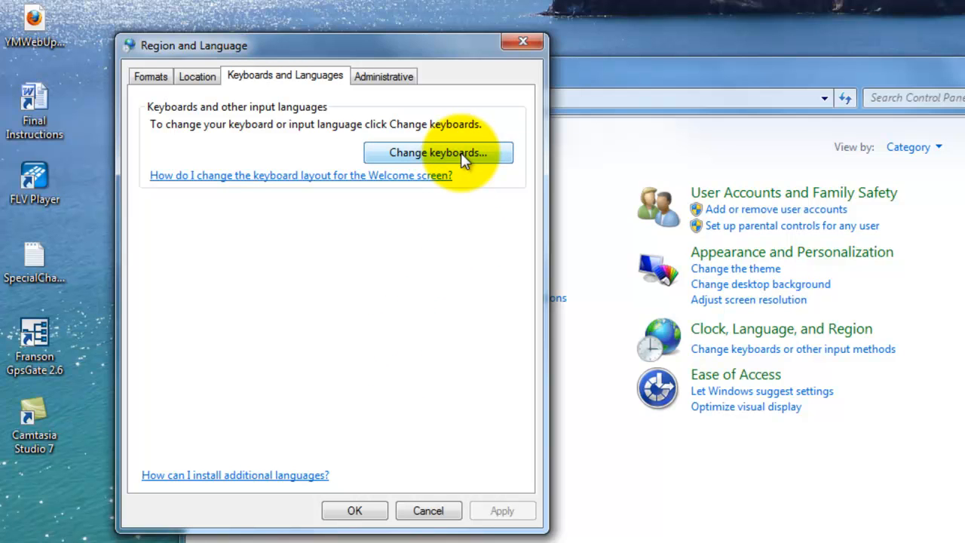
# - Show Text Services and Input Languages and select English (United States)
pyautogui.click(438, 152)
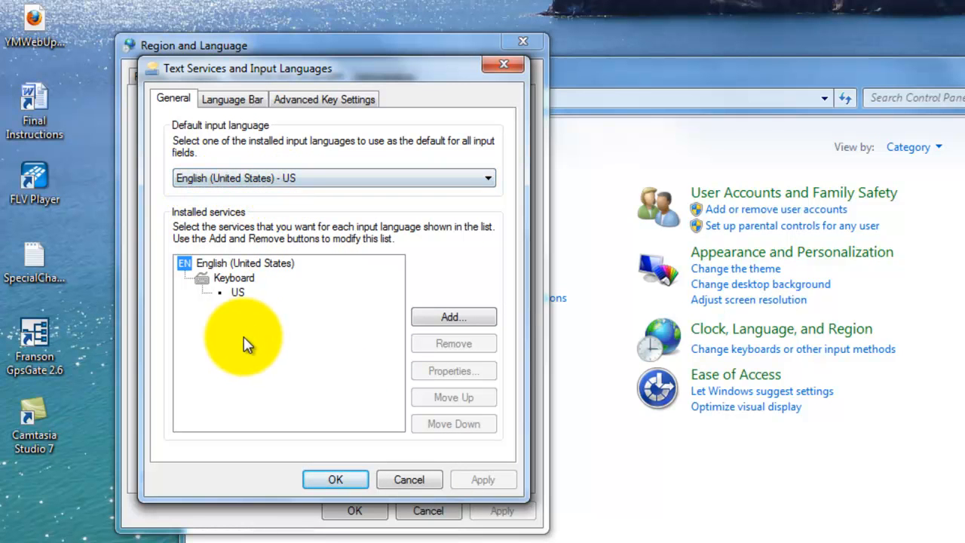
pyautogui.moveTo(245, 303)
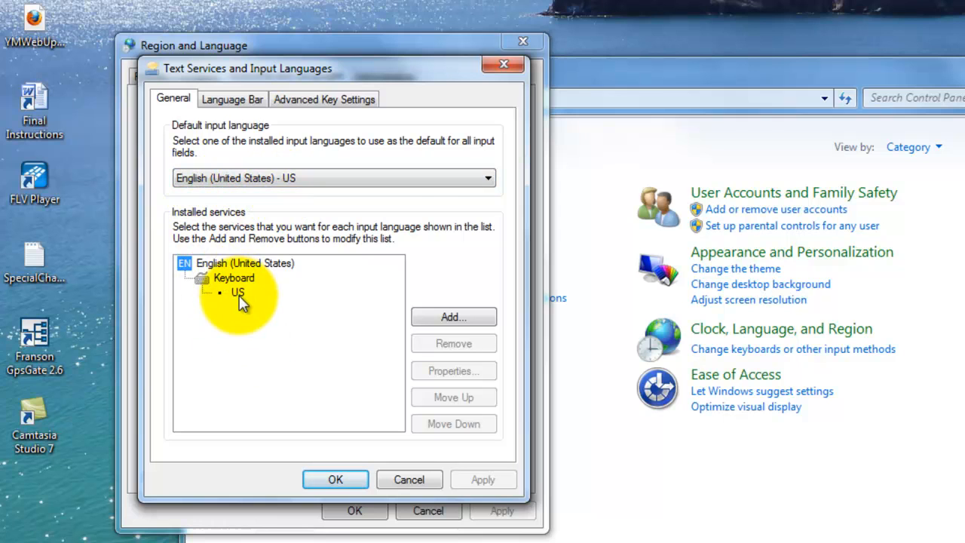
pyautogui.moveTo(253, 273)
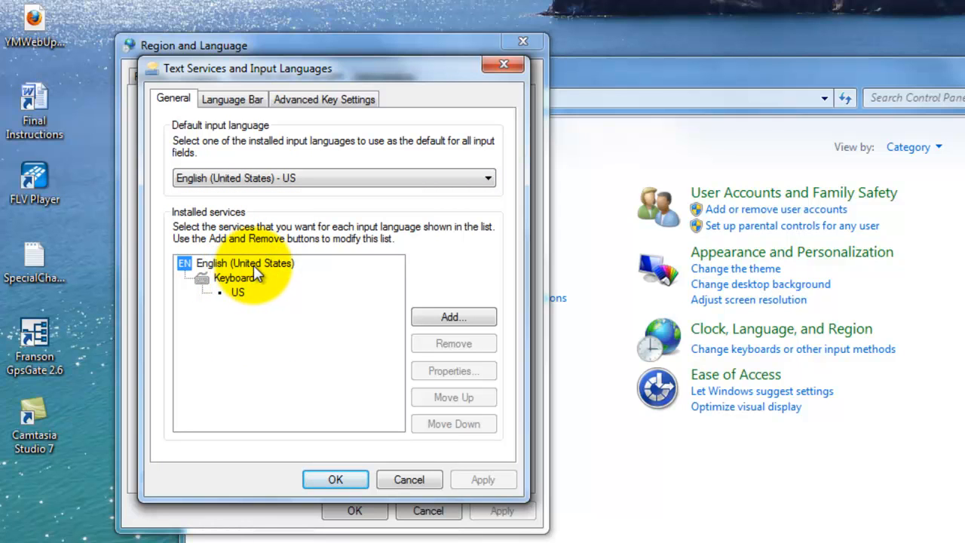
pyautogui.click(244, 263)
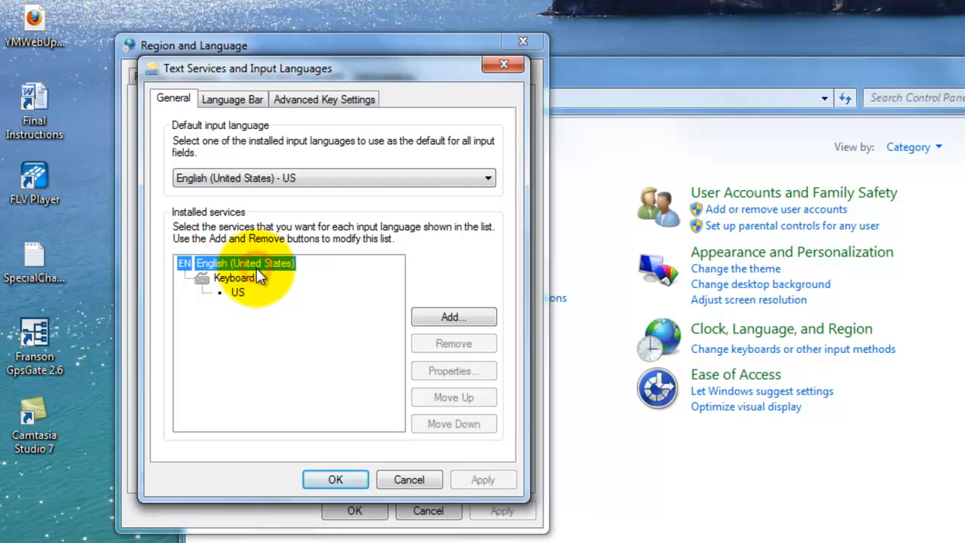
pyautogui.moveTo(462, 253)
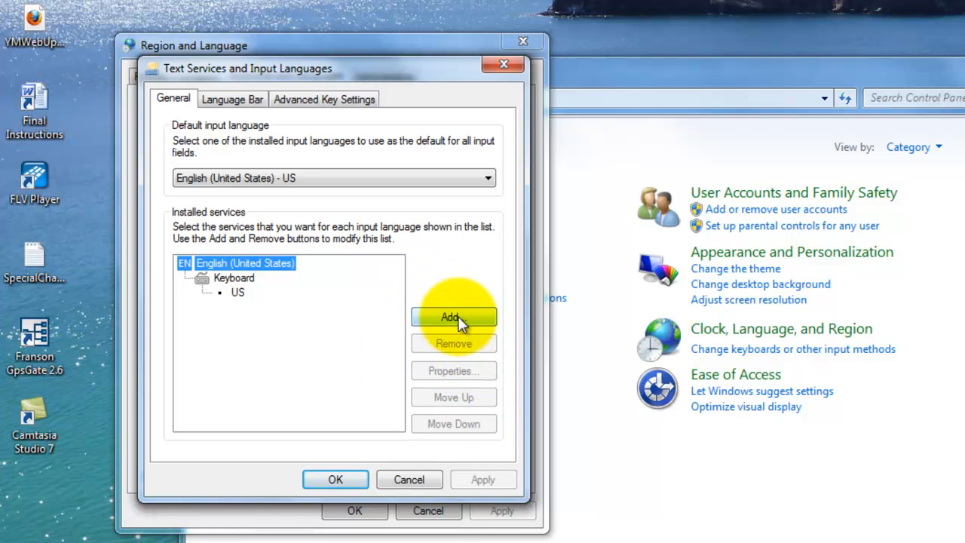
# - Bring up the Add Input Language list scrolled to the English variants
pyautogui.click(452, 317)
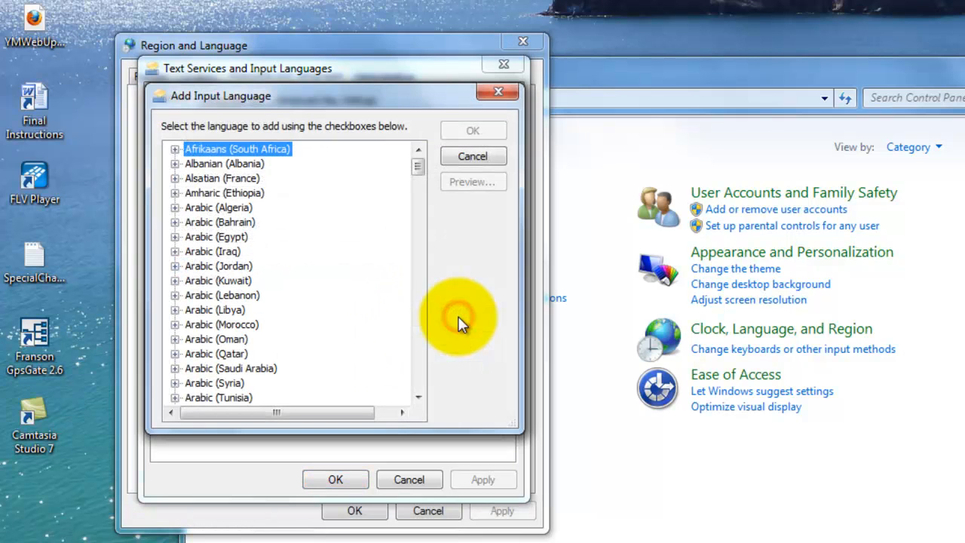
pyautogui.moveTo(392, 272)
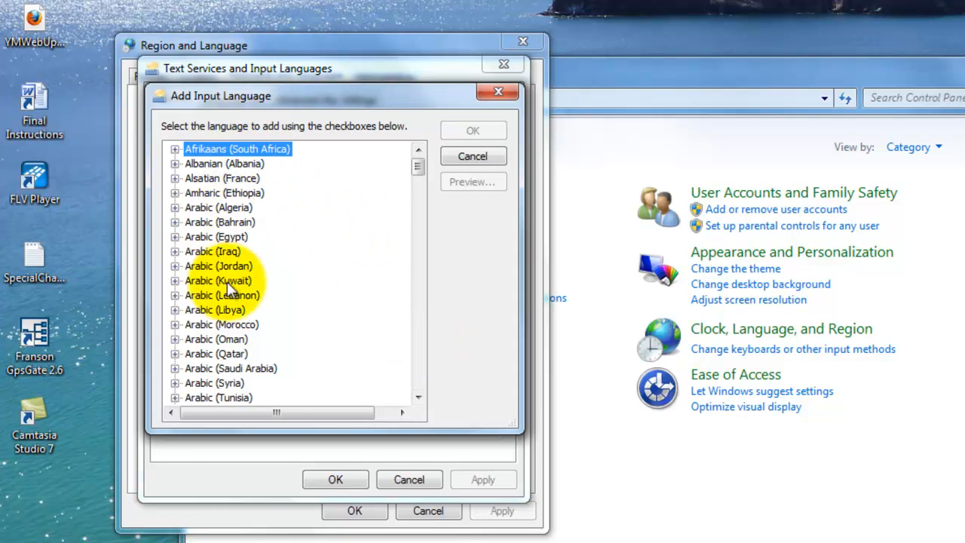
pyautogui.moveTo(389, 393)
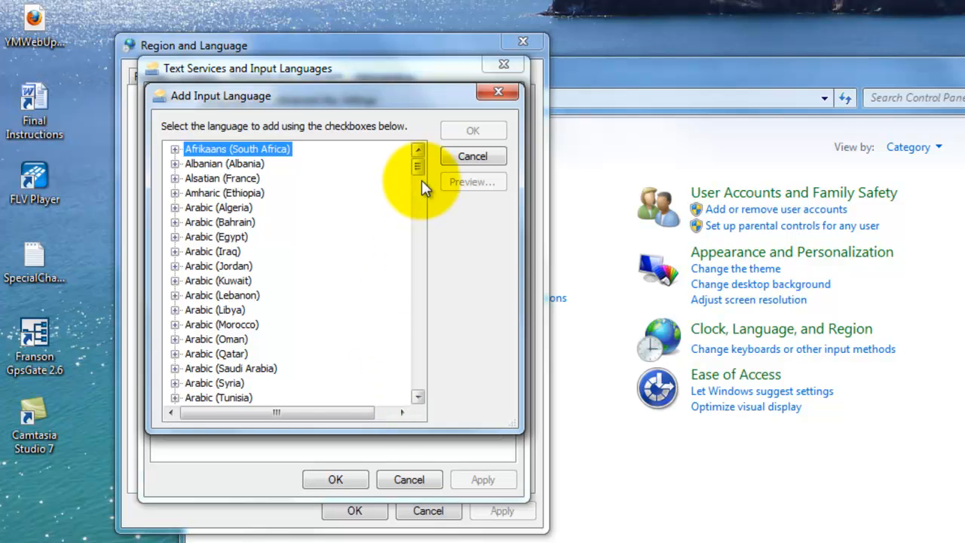
pyautogui.scroll(-3)
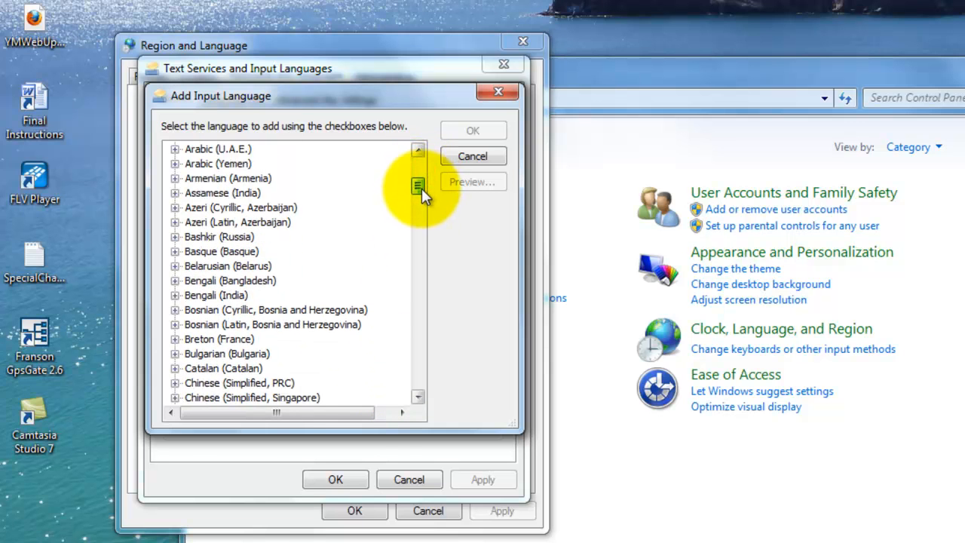
pyautogui.scroll(-3)
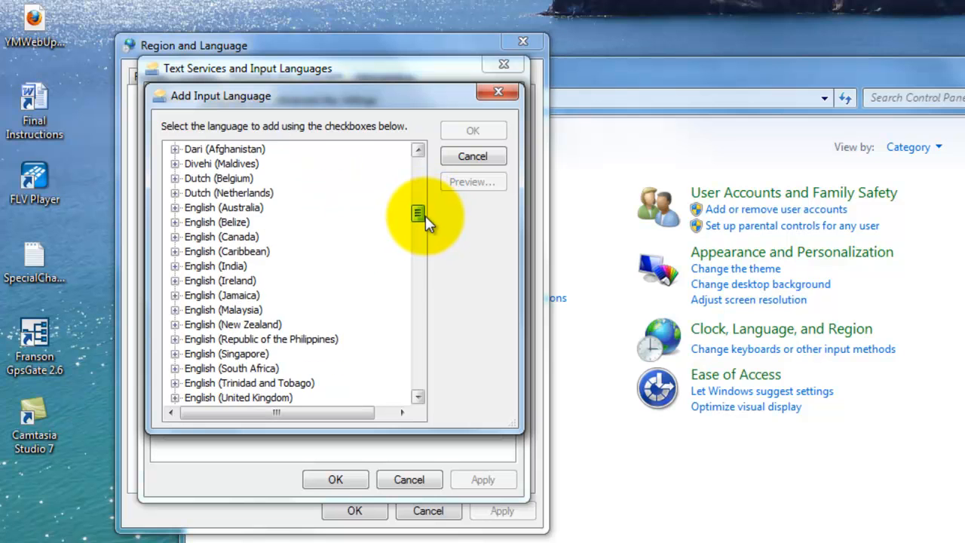
pyautogui.scroll(-3)
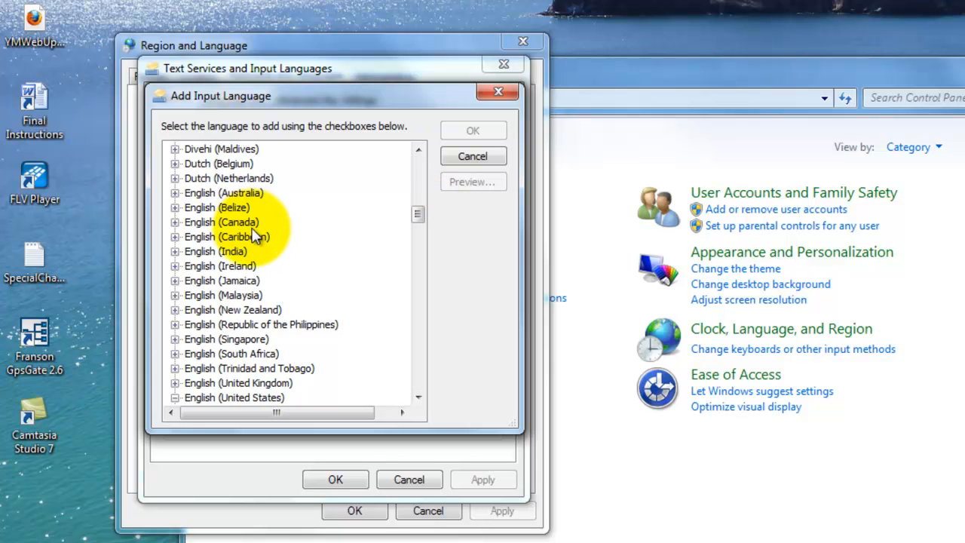
pyautogui.moveTo(390, 294)
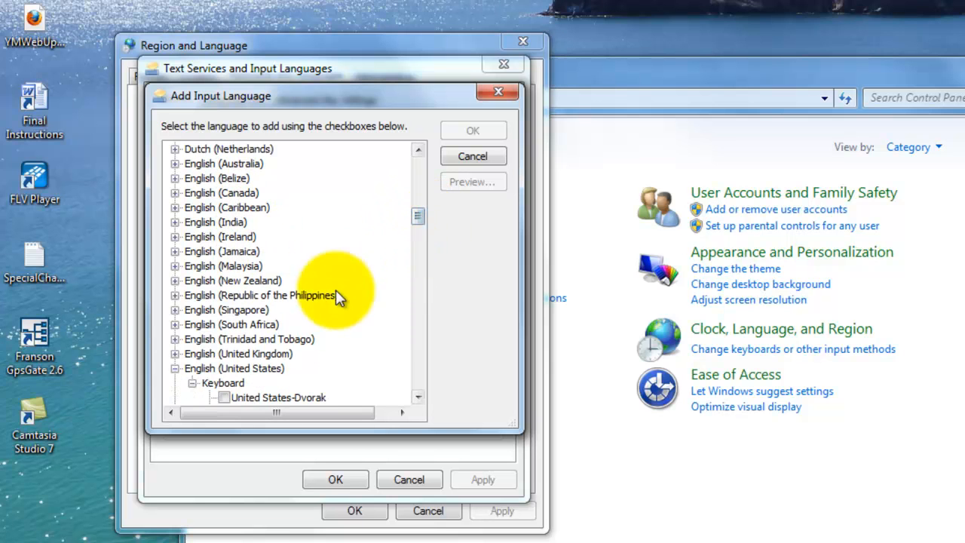
pyautogui.moveTo(425, 226)
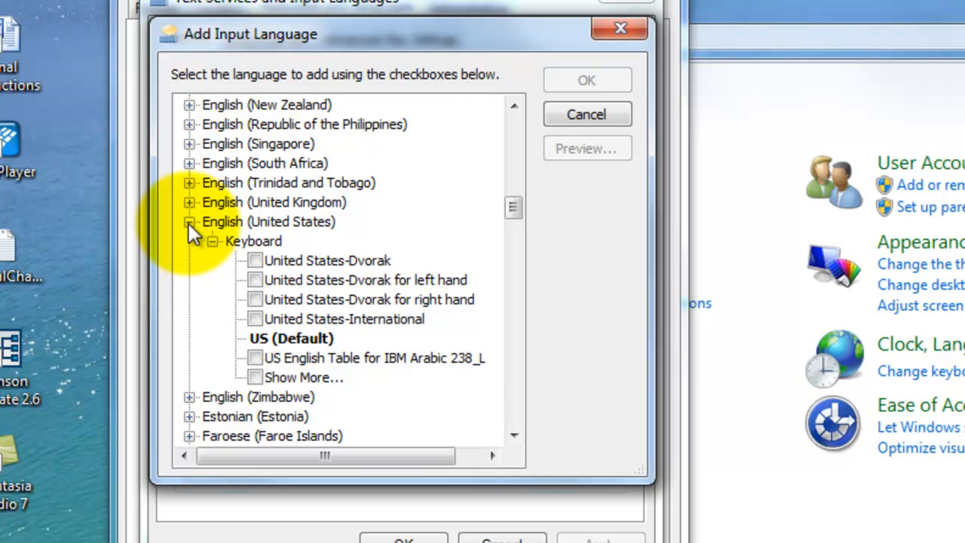
# - Add the United States-International keyboard under English (United States) and apply it
pyautogui.click(190, 220)
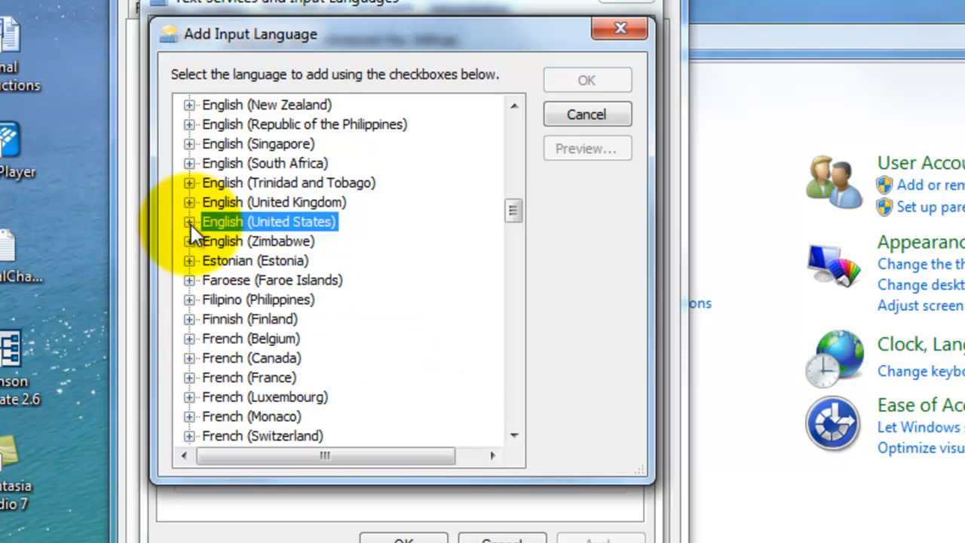
pyautogui.click(191, 220)
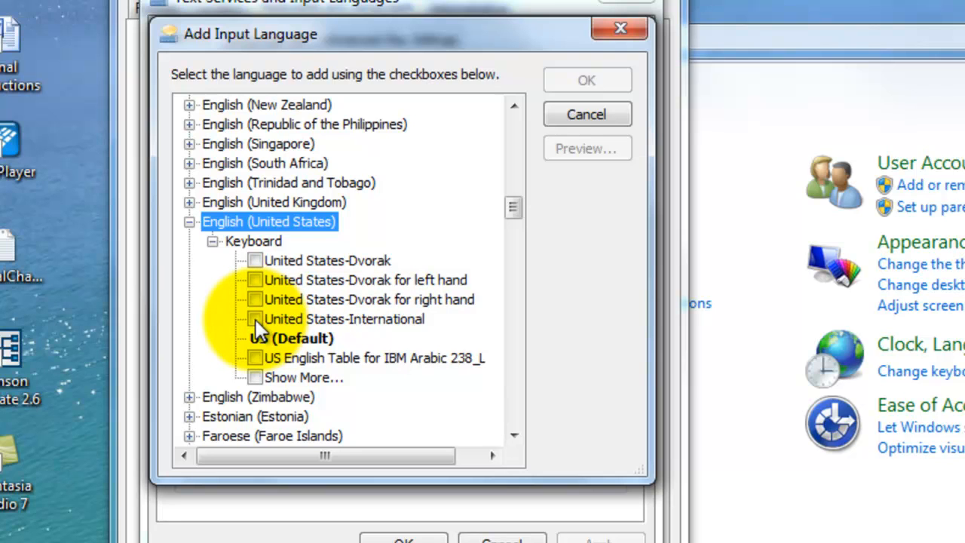
pyautogui.click(255, 318)
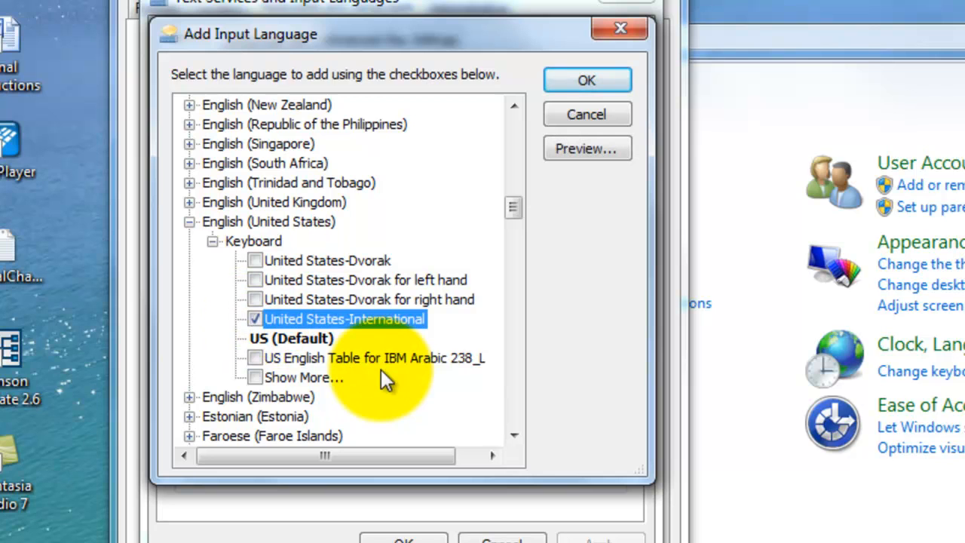
pyautogui.moveTo(557, 124)
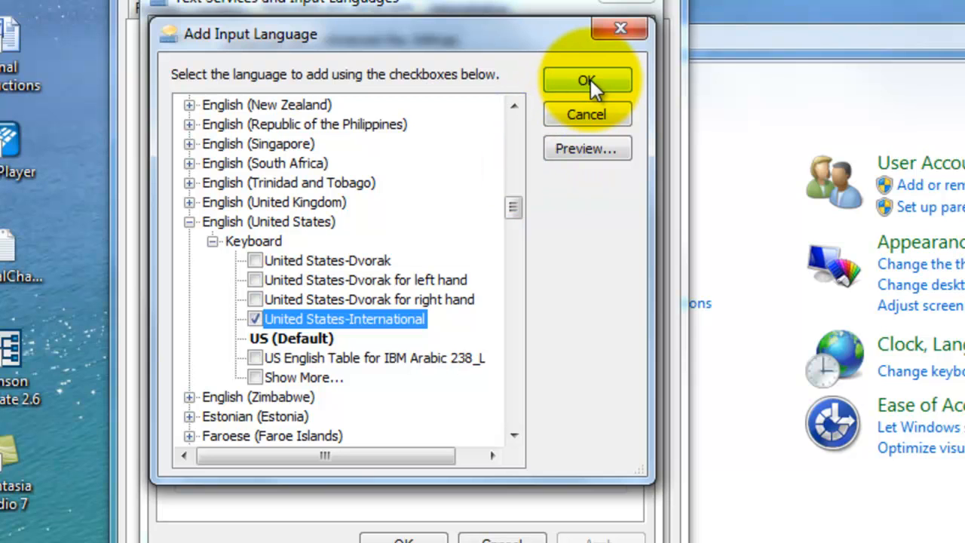
pyautogui.click(588, 82)
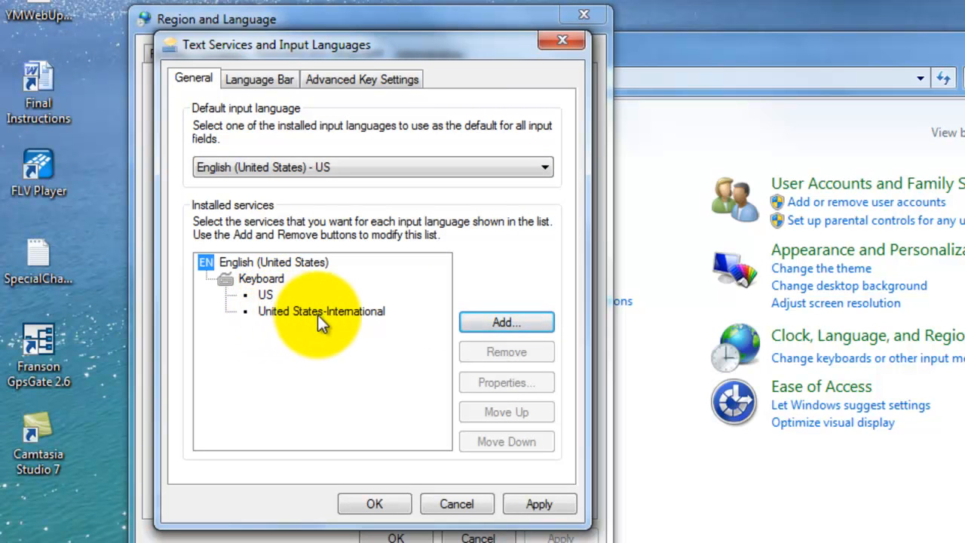
pyautogui.moveTo(377, 354)
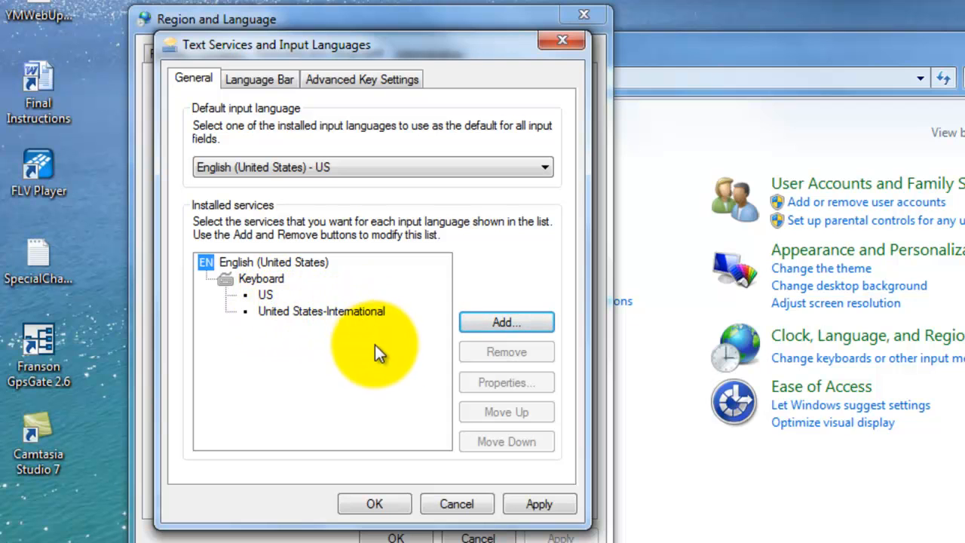
pyautogui.moveTo(407, 410)
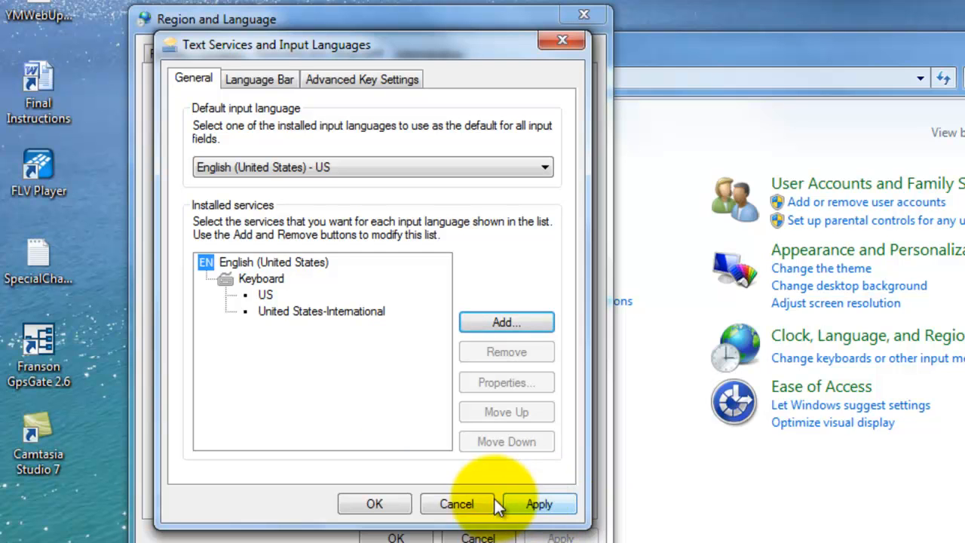
pyautogui.moveTo(566, 504)
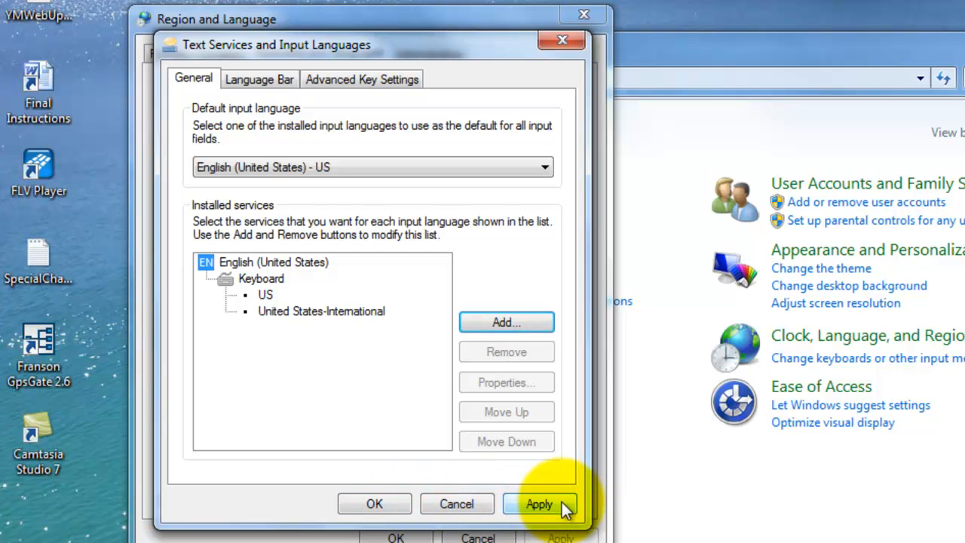
pyautogui.click(540, 504)
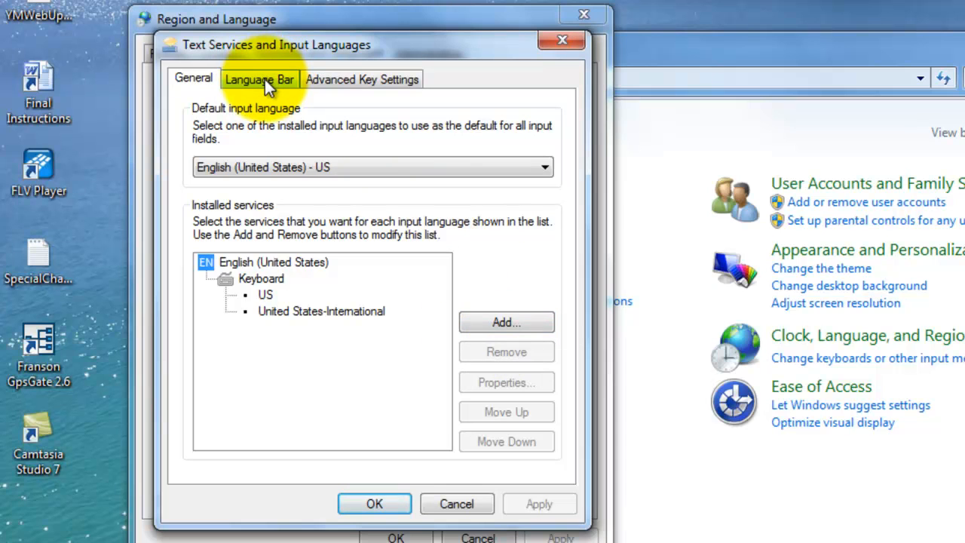
# - Set the language bar to Docked in the taskbar, apply, and check the US indicator
pyautogui.click(260, 79)
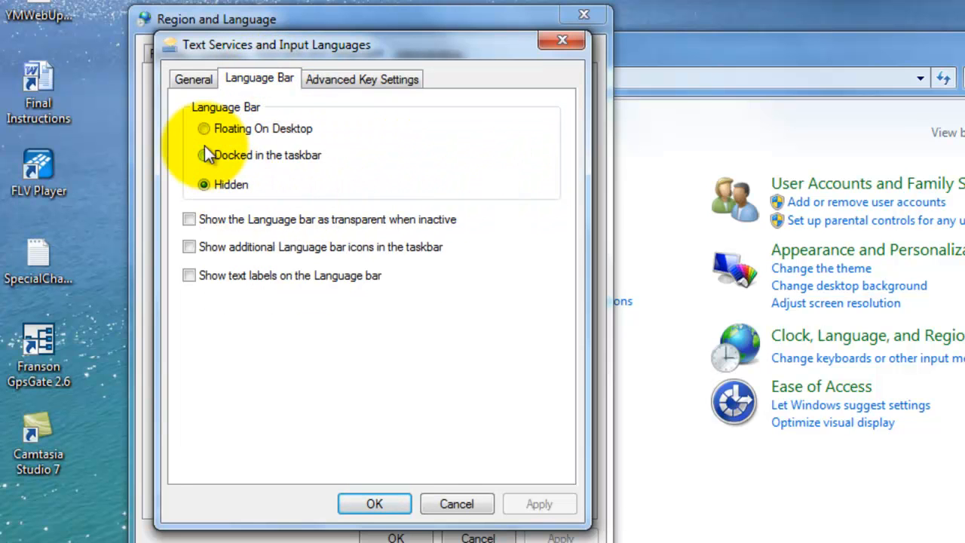
pyautogui.click(204, 154)
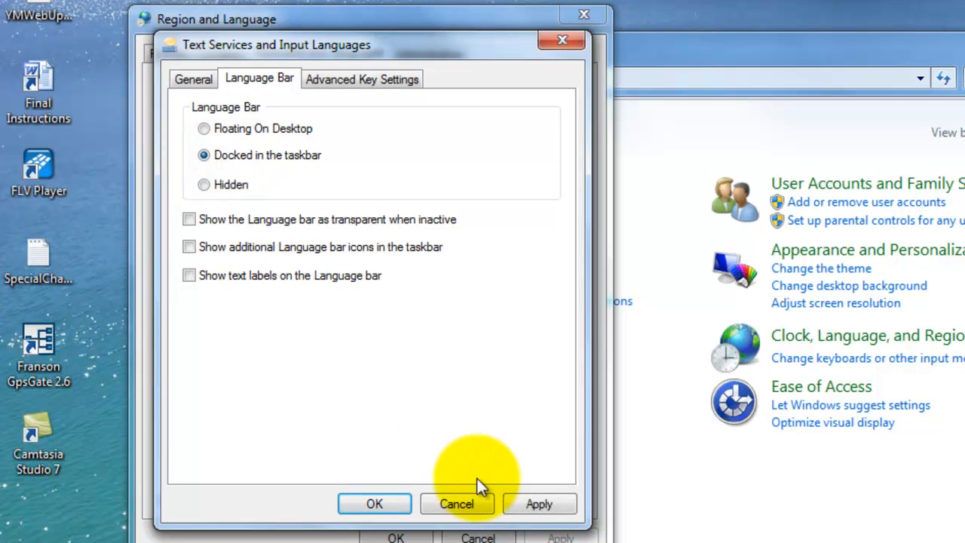
pyautogui.click(538, 504)
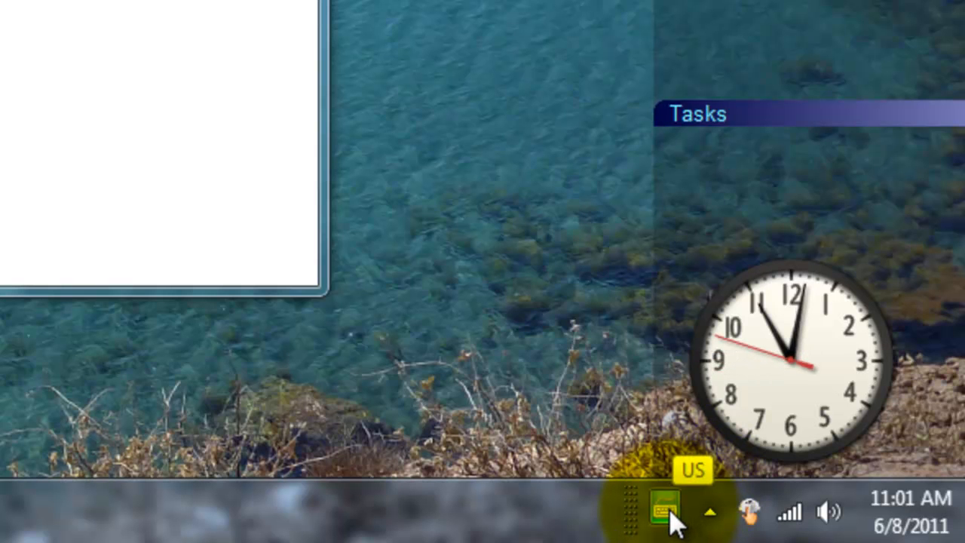
pyautogui.click(666, 504)
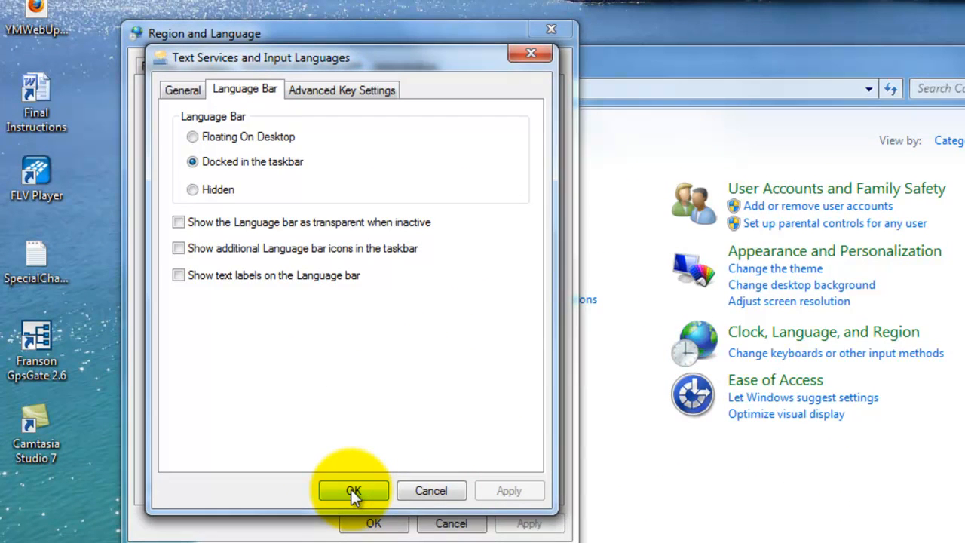
# - Confirm both dialogs and close the Control Panel, leaving the desktop
pyautogui.click(353, 492)
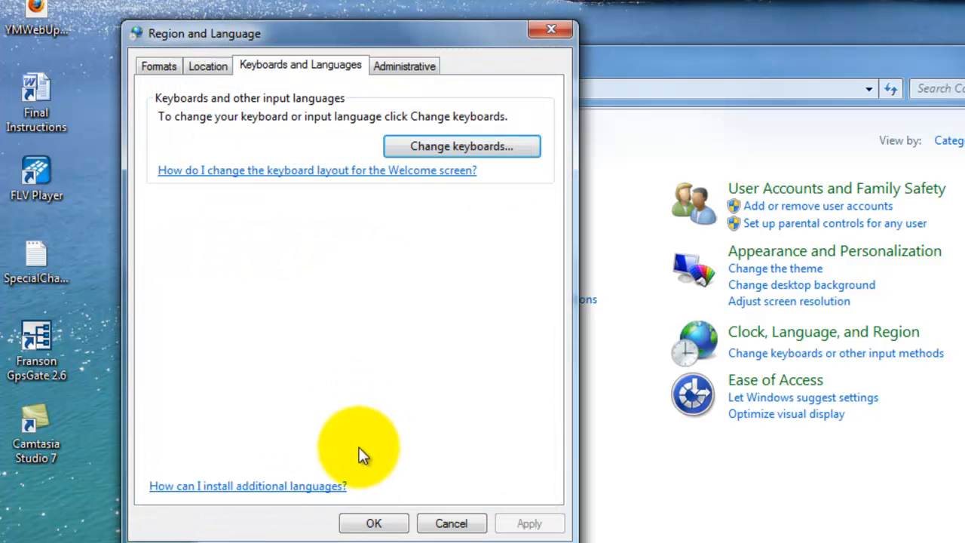
pyautogui.moveTo(374, 523)
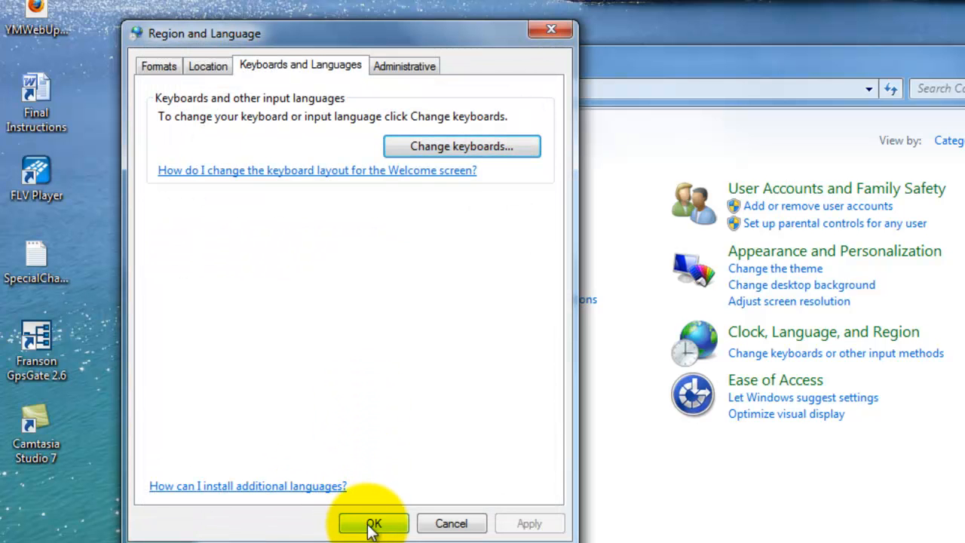
pyautogui.click(374, 523)
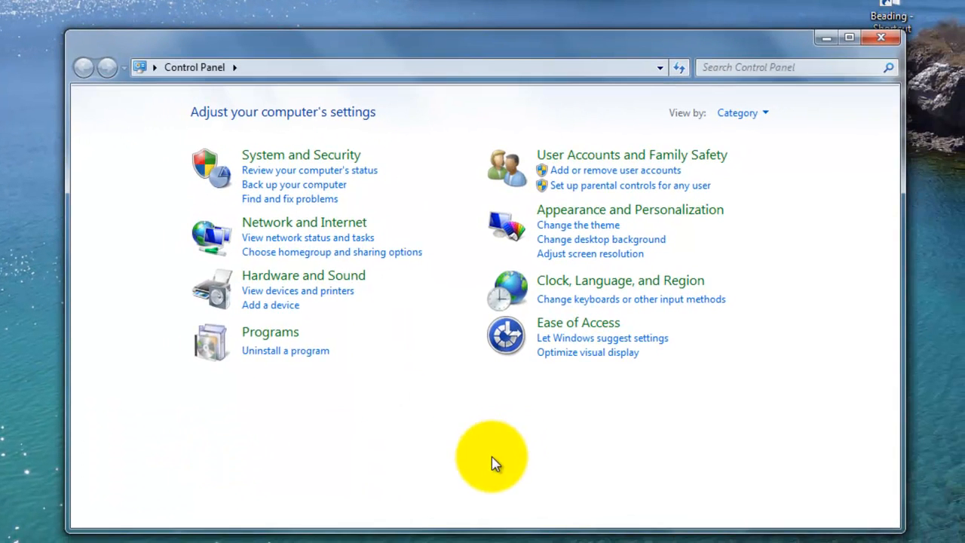
pyautogui.moveTo(847, 117)
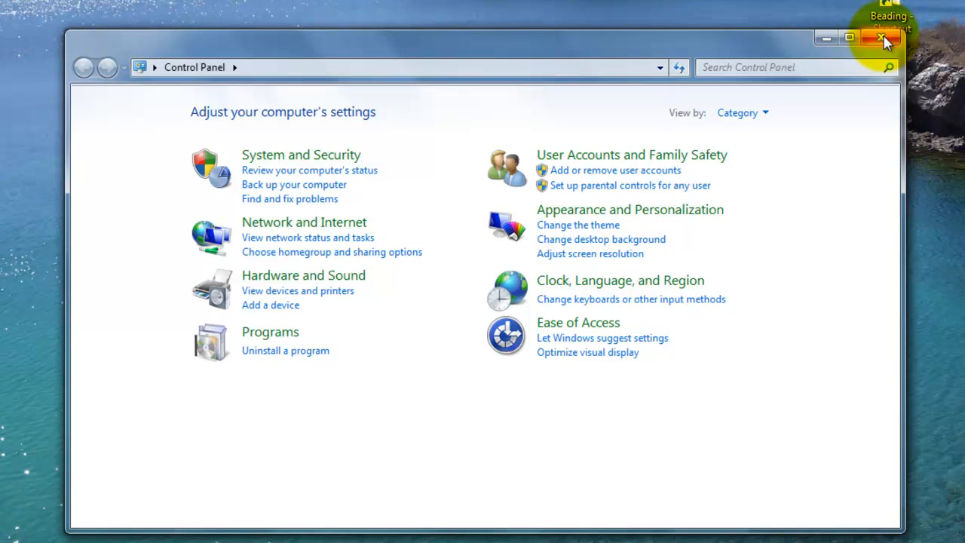
pyautogui.moveTo(884, 38)
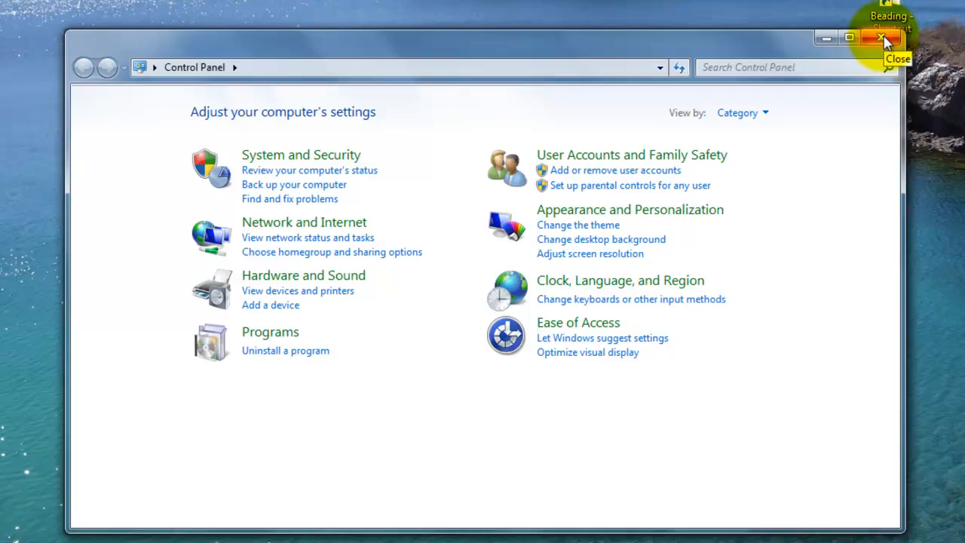
pyautogui.click(883, 37)
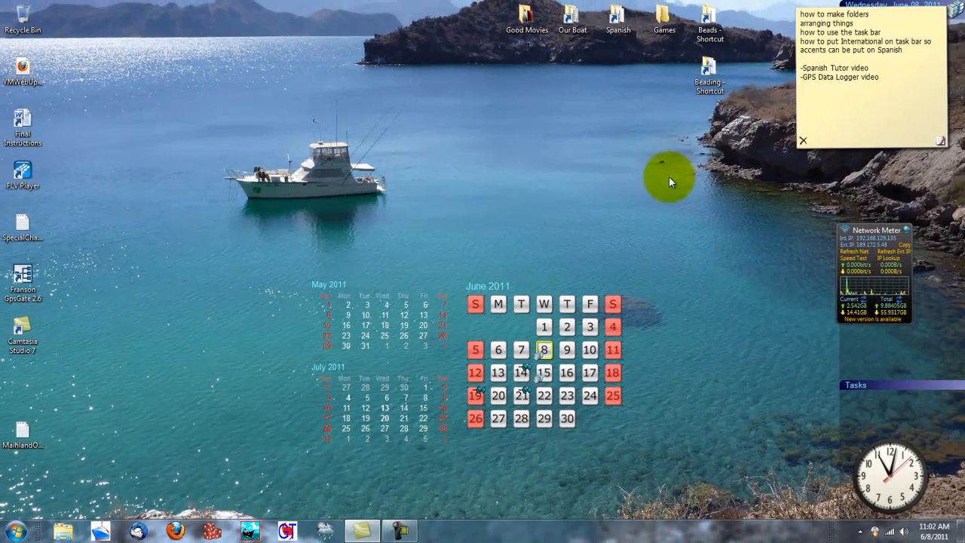
pyautogui.moveTo(558, 220)
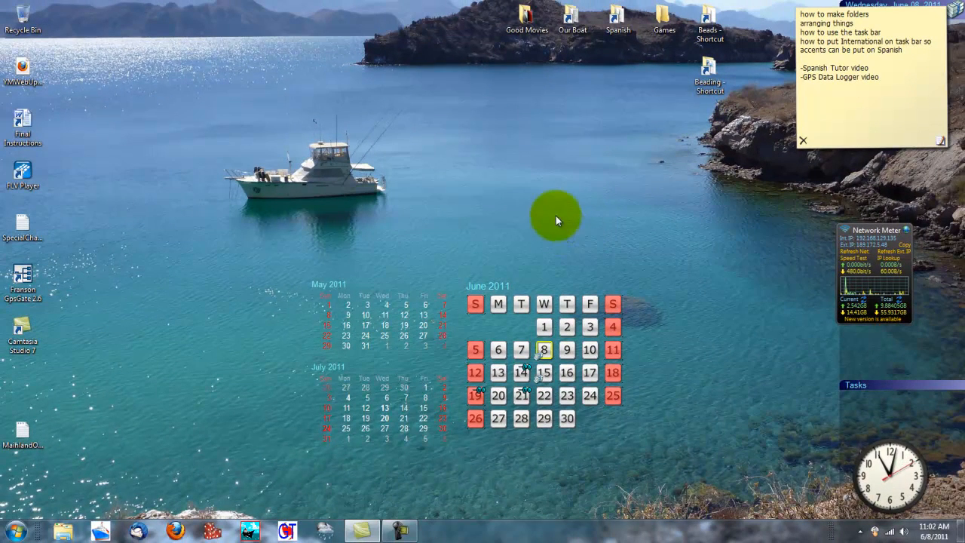
pyautogui.moveTo(531, 211)
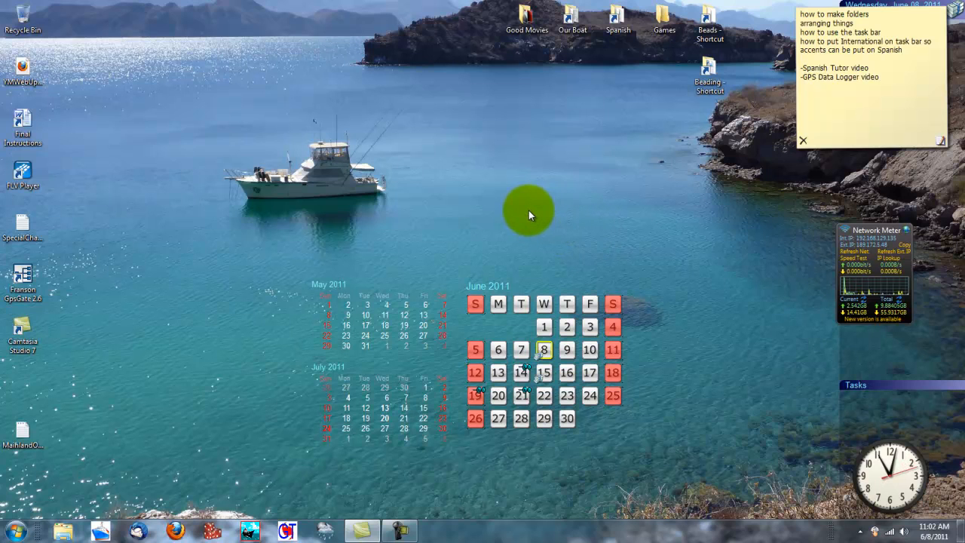
pyautogui.moveTo(513, 214)
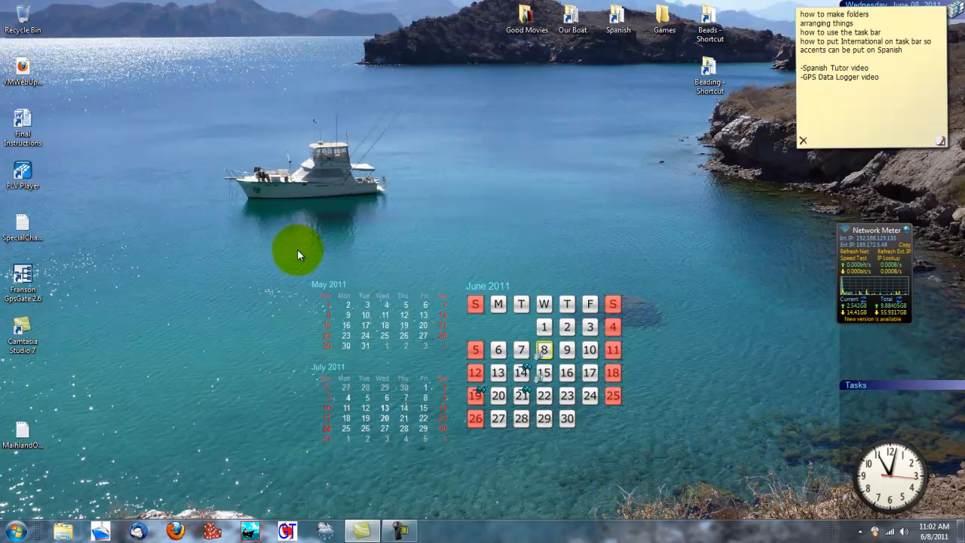
pyautogui.moveTo(98, 430)
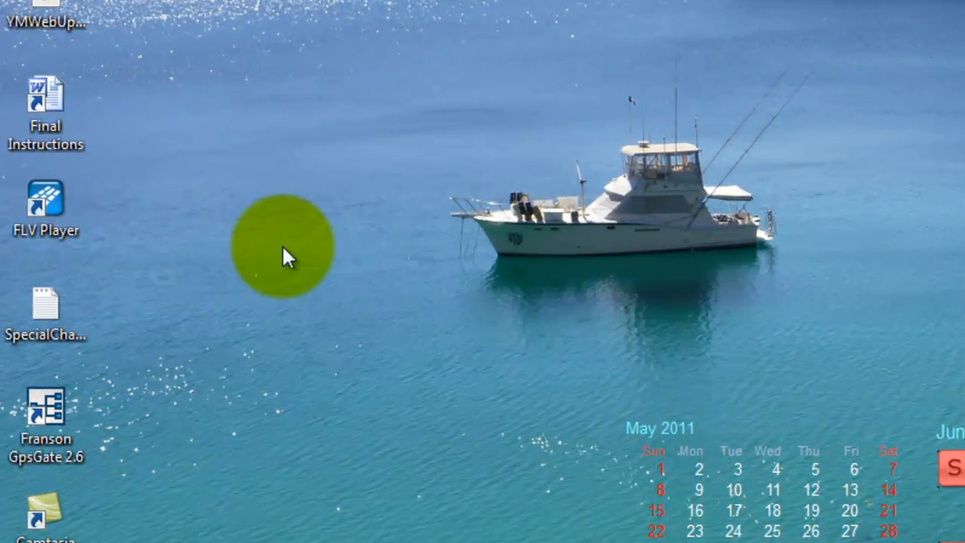
pyautogui.moveTo(164, 288)
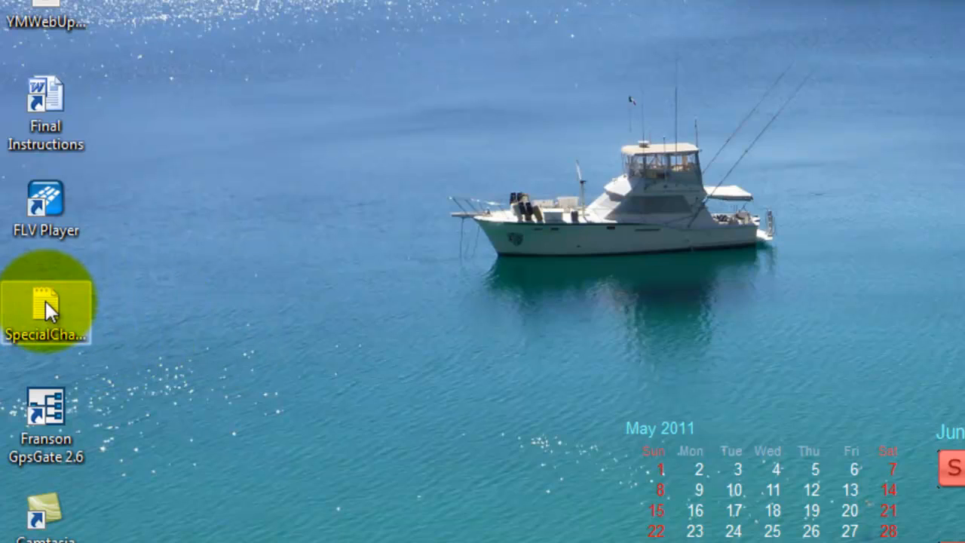
# - Load SpecialChars.txt in Notepad and show the taskbar input language menu
pyautogui.doubleClick(45, 309)
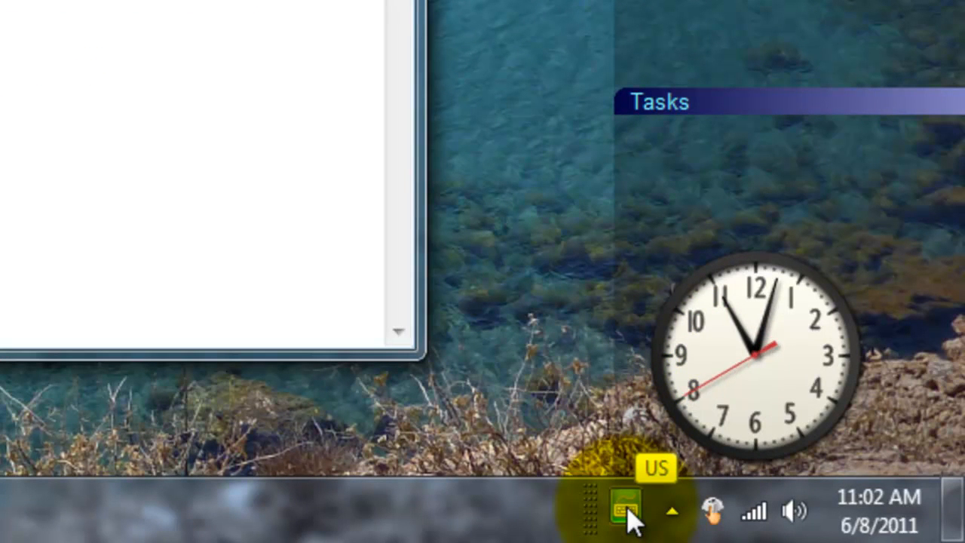
pyautogui.click(627, 510)
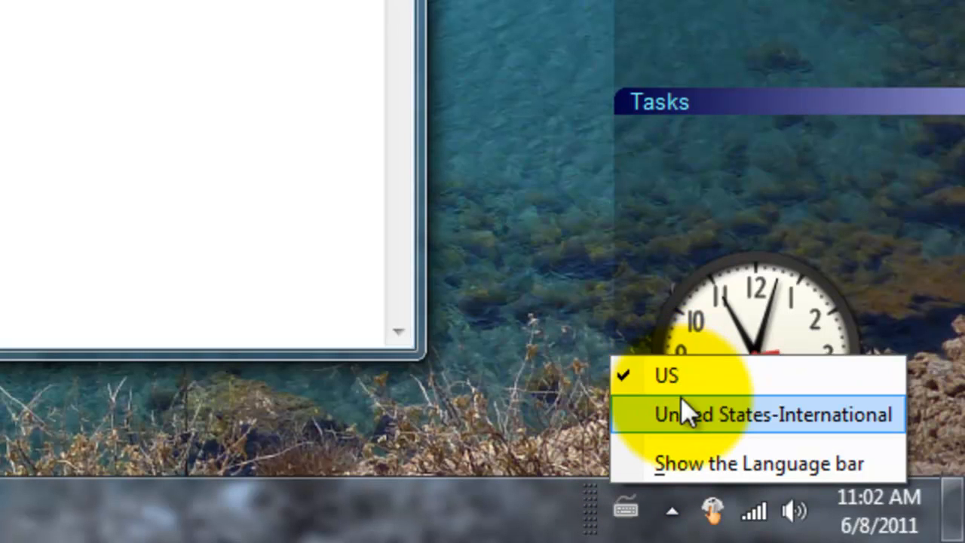
pyautogui.moveTo(709, 434)
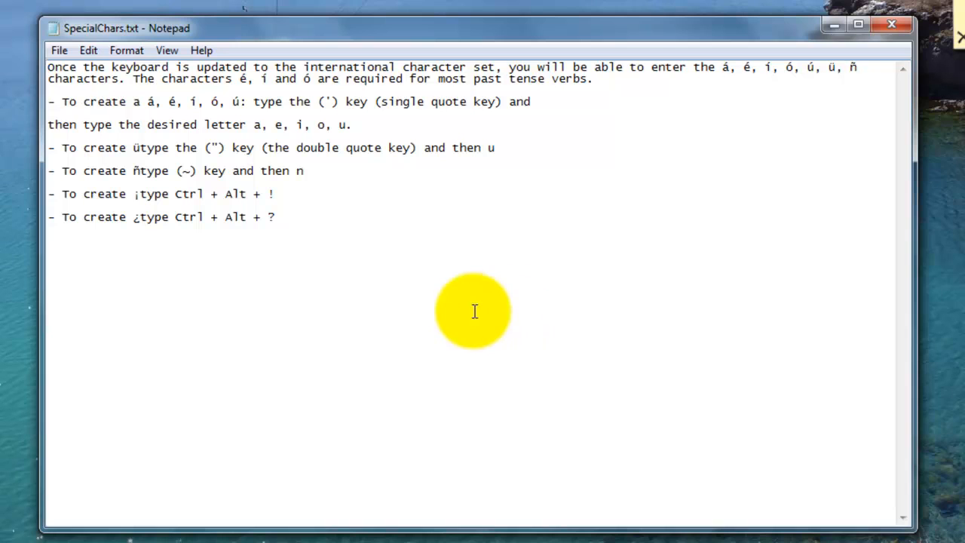
pyautogui.moveTo(528, 400)
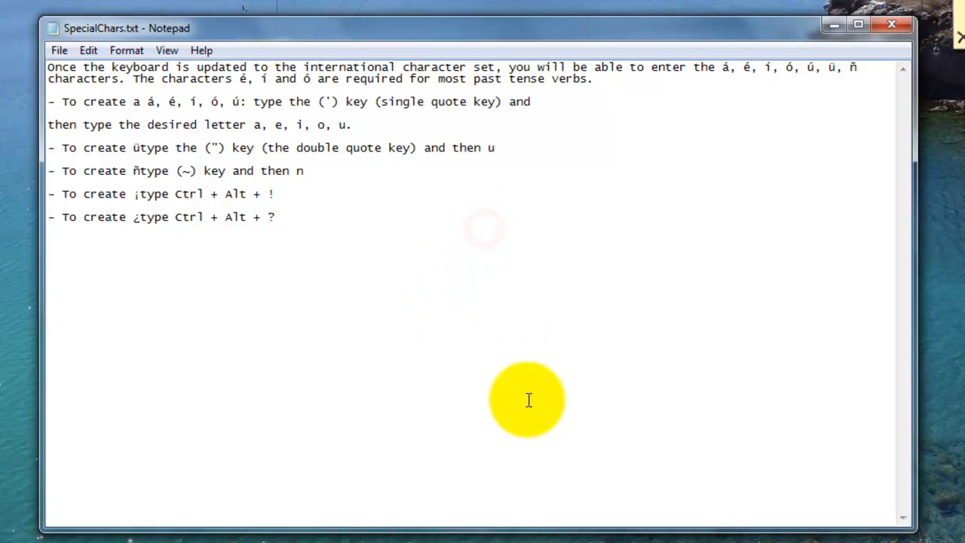
# - Start a new blank line below the special-character instructions
pyautogui.press('enter')
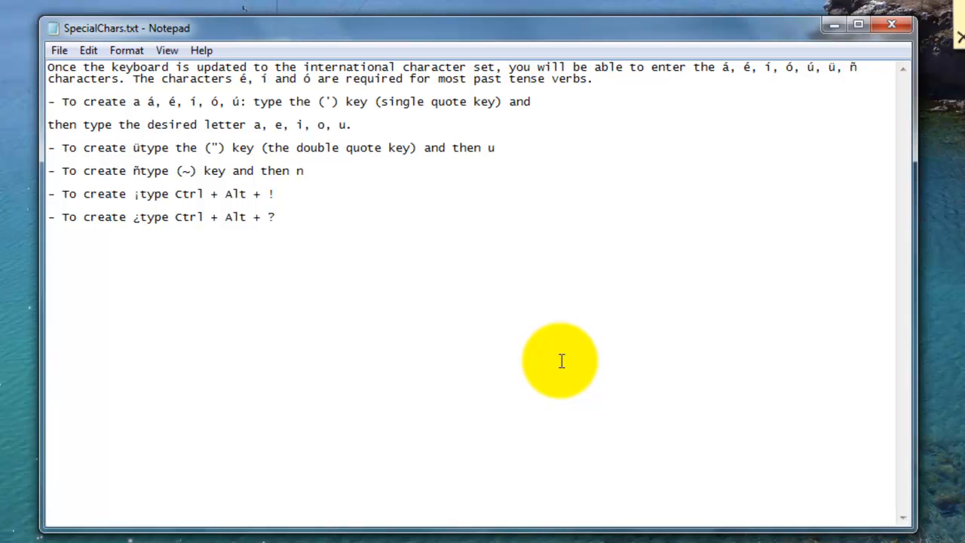
pyautogui.moveTo(419, 174)
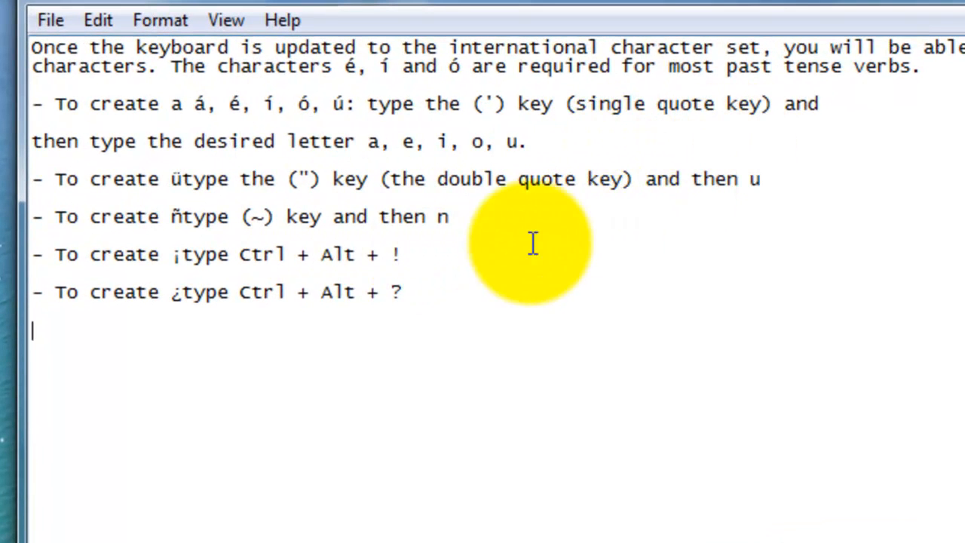
pyautogui.moveTo(751, 90)
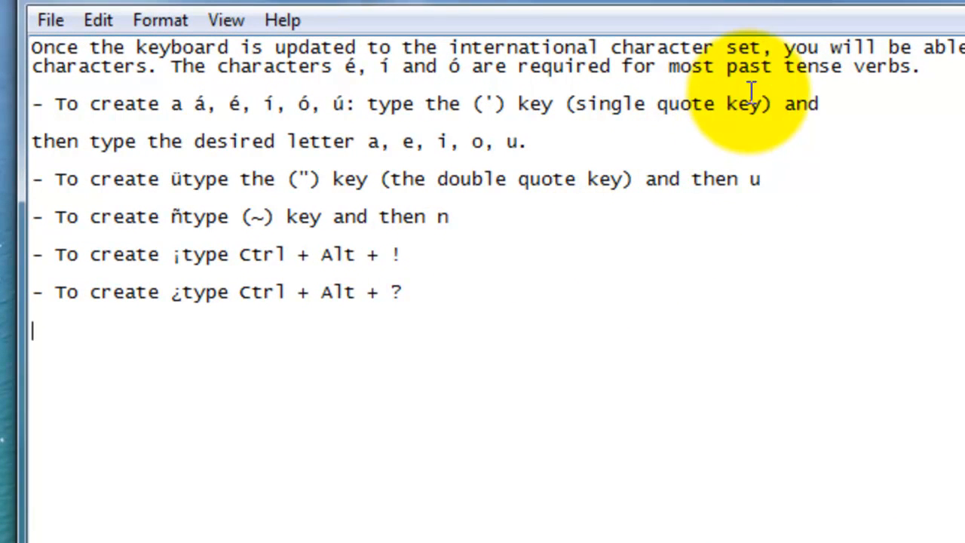
pyautogui.moveTo(18, 124)
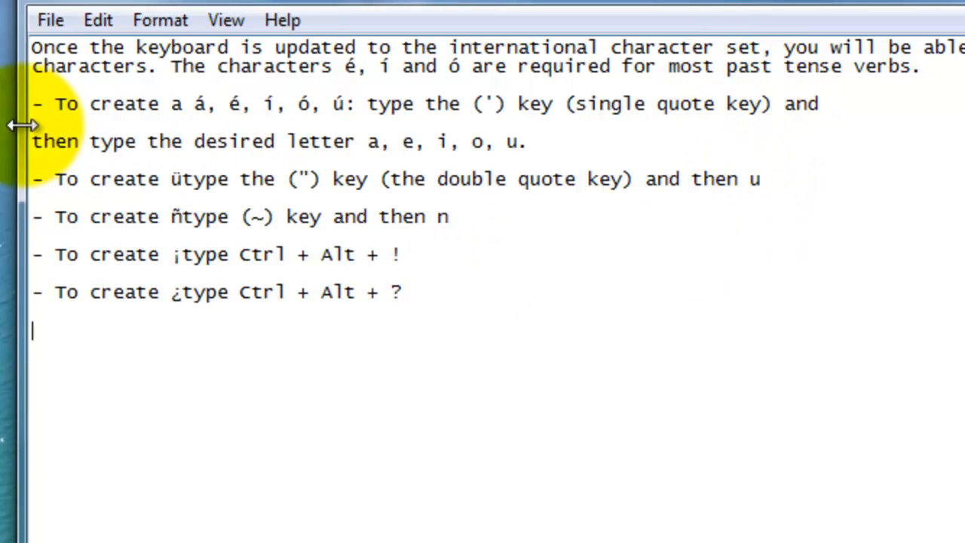
pyautogui.moveTo(199, 142)
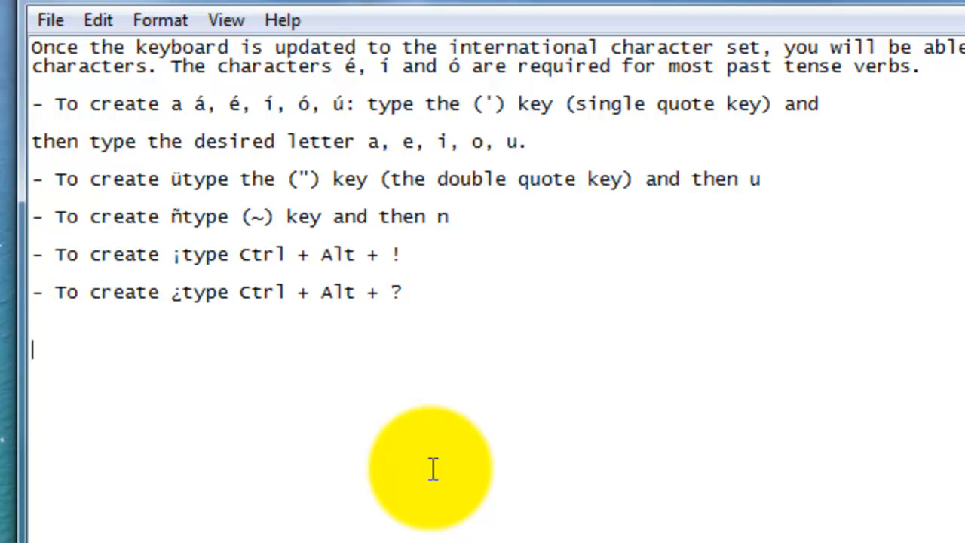
# - Enter é, ó and ñ on separate lines using the US-International dead keys ' and ~
pyautogui.write('é')
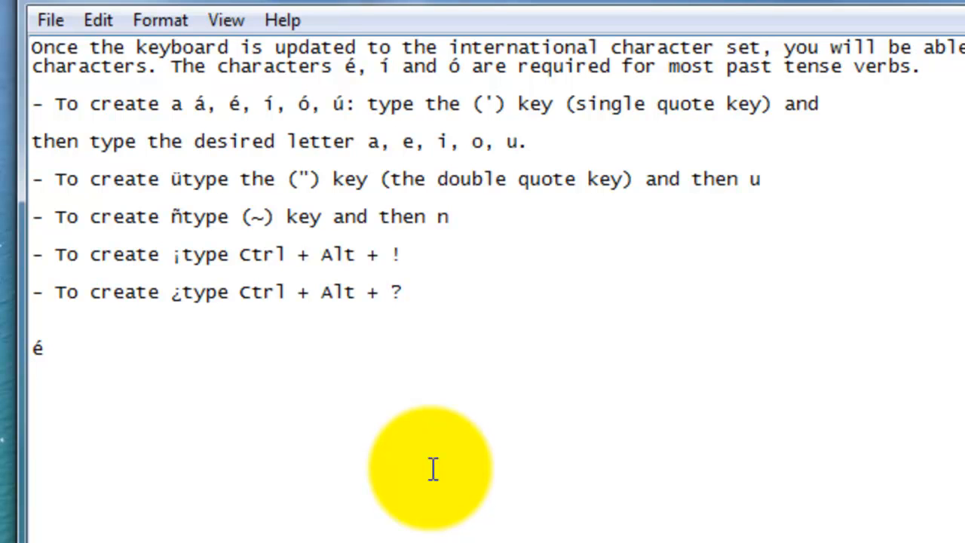
pyautogui.write('ó')
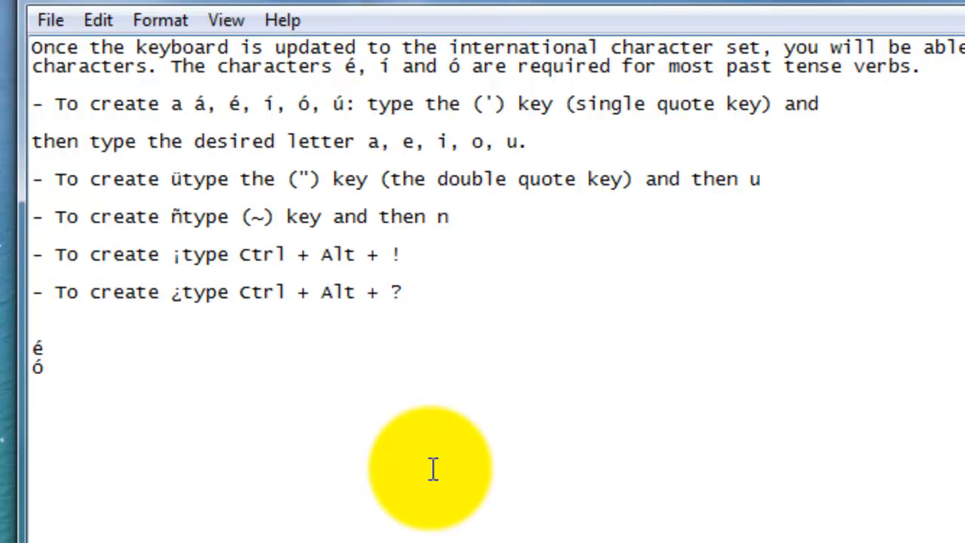
pyautogui.press('enter')
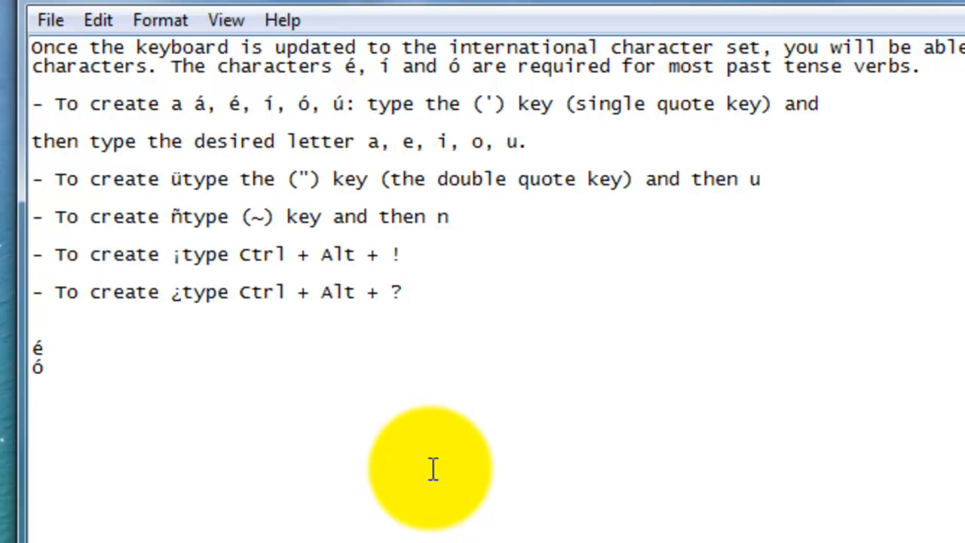
pyautogui.write('ñ')
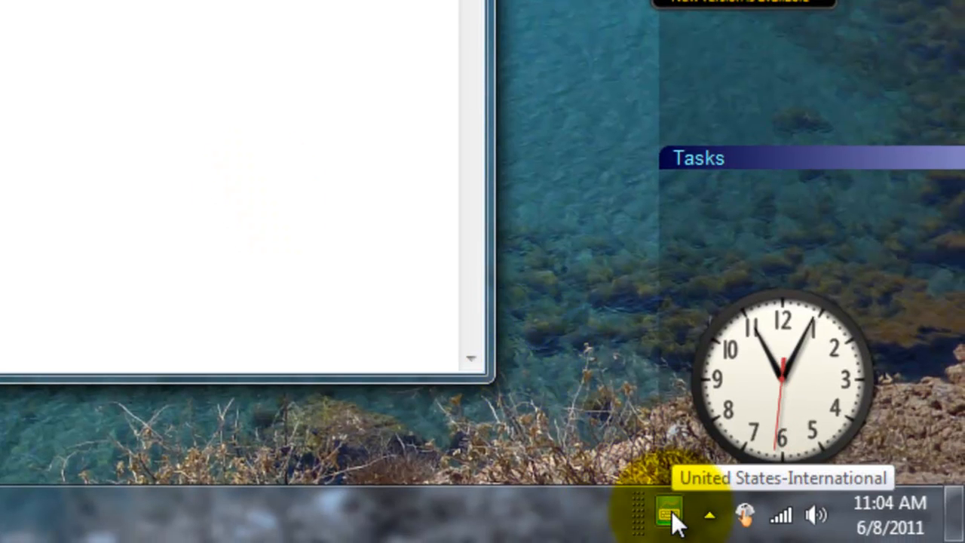
# - Confirm United States-International on the taskbar indicator and add a line of '...' below the ñ
pyautogui.click(669, 516)
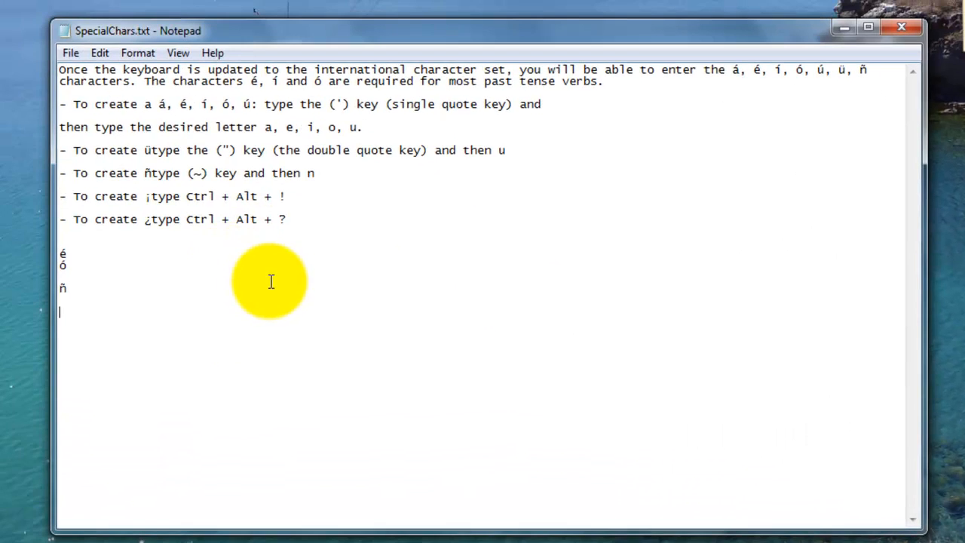
pyautogui.moveTo(193, 324)
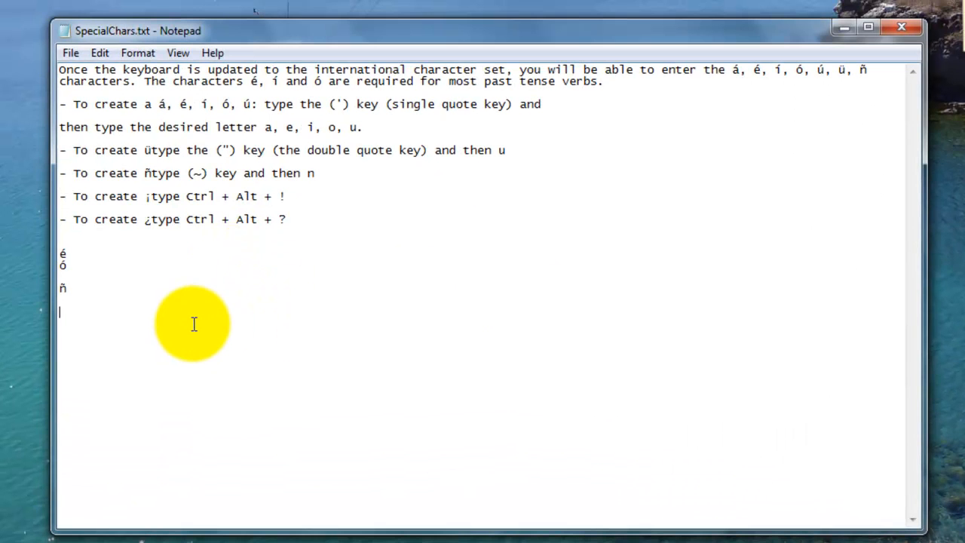
pyautogui.press('Backspace')
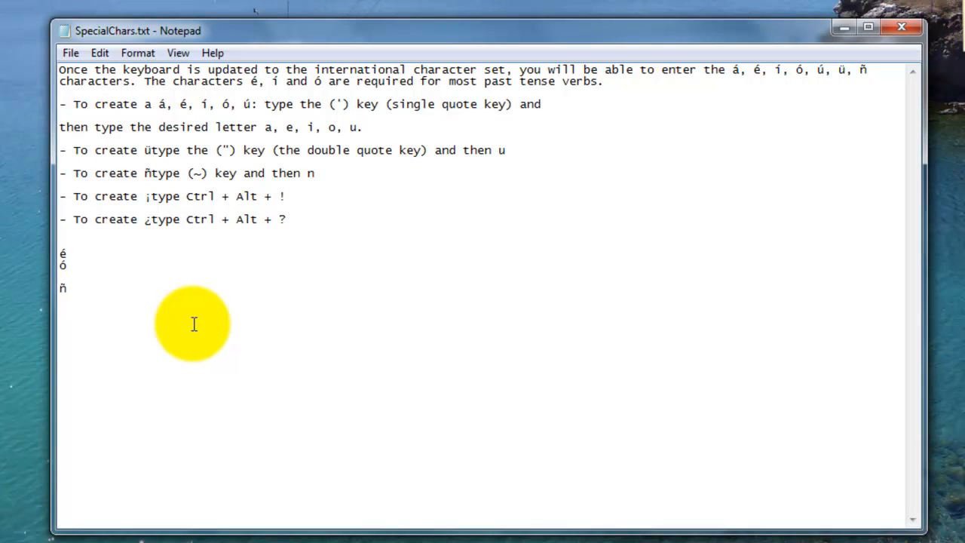
pyautogui.write('...')
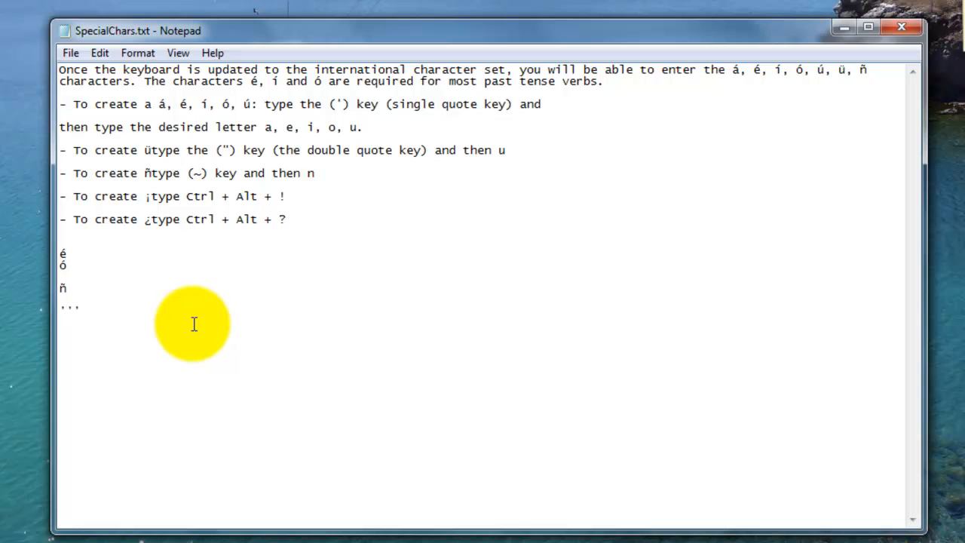